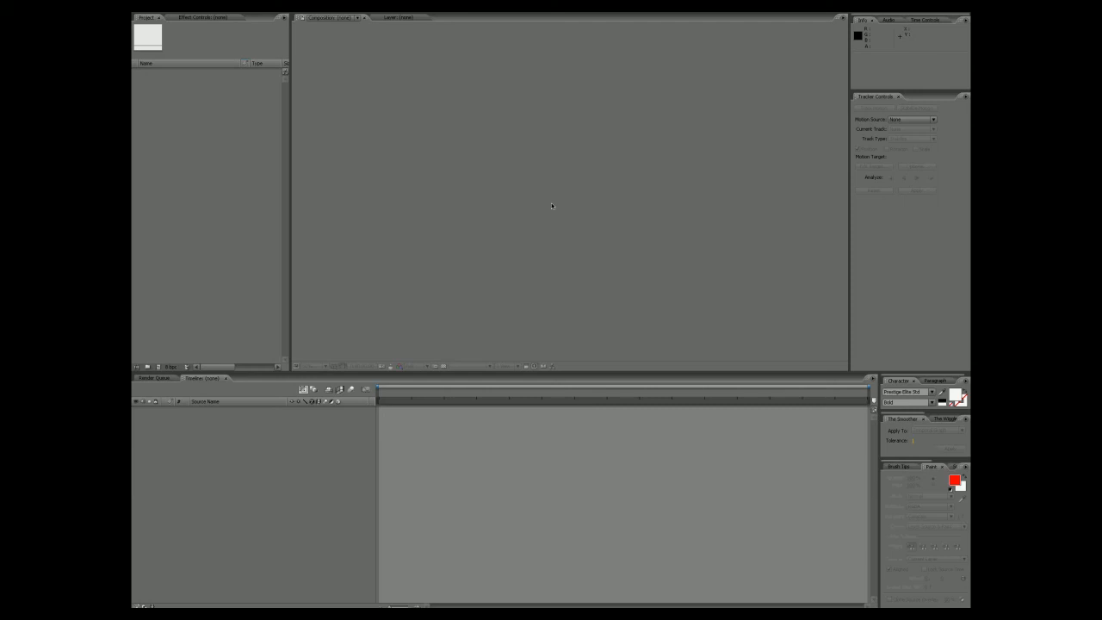
{"action": "mouse_move", "coordinate": [534, 293]}
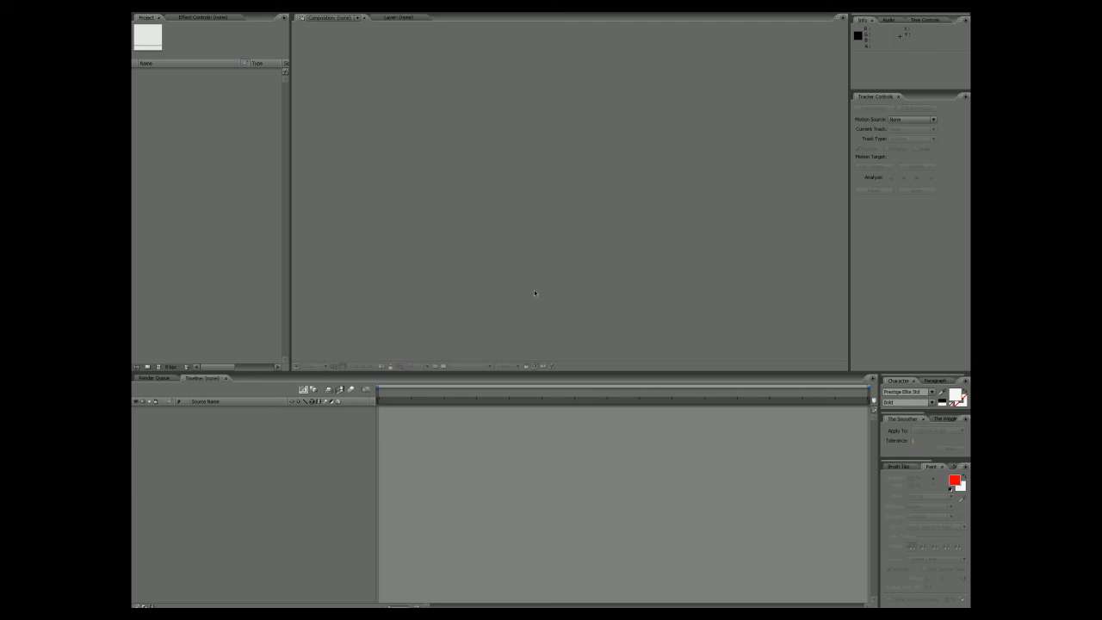
{"action": "mouse_move", "coordinate": [851, 238]}
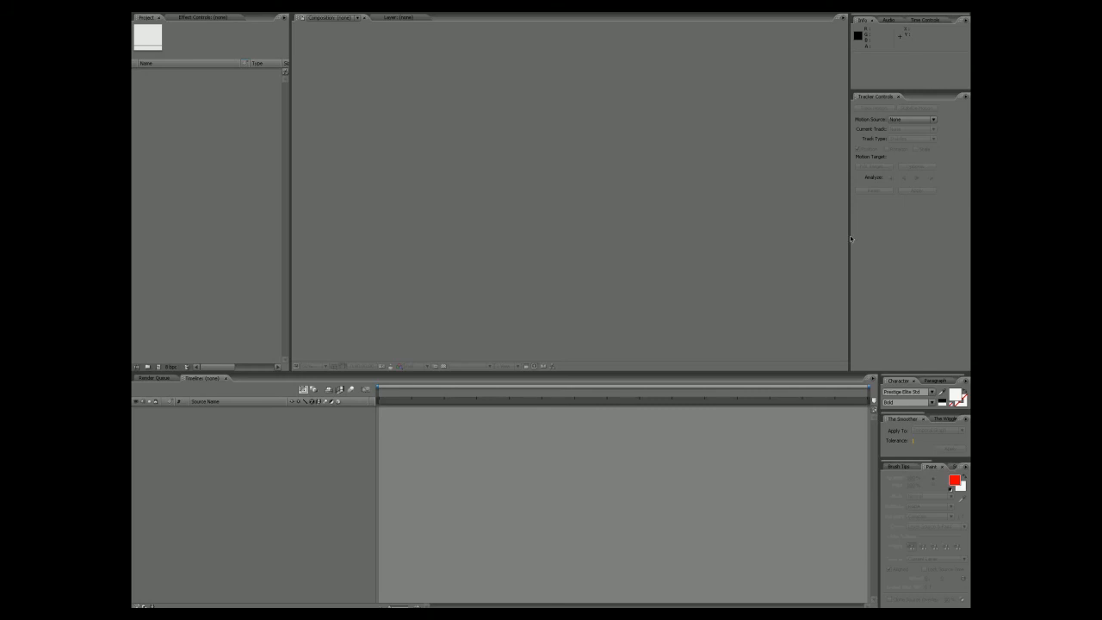
{"action": "mouse_move", "coordinate": [737, 274]}
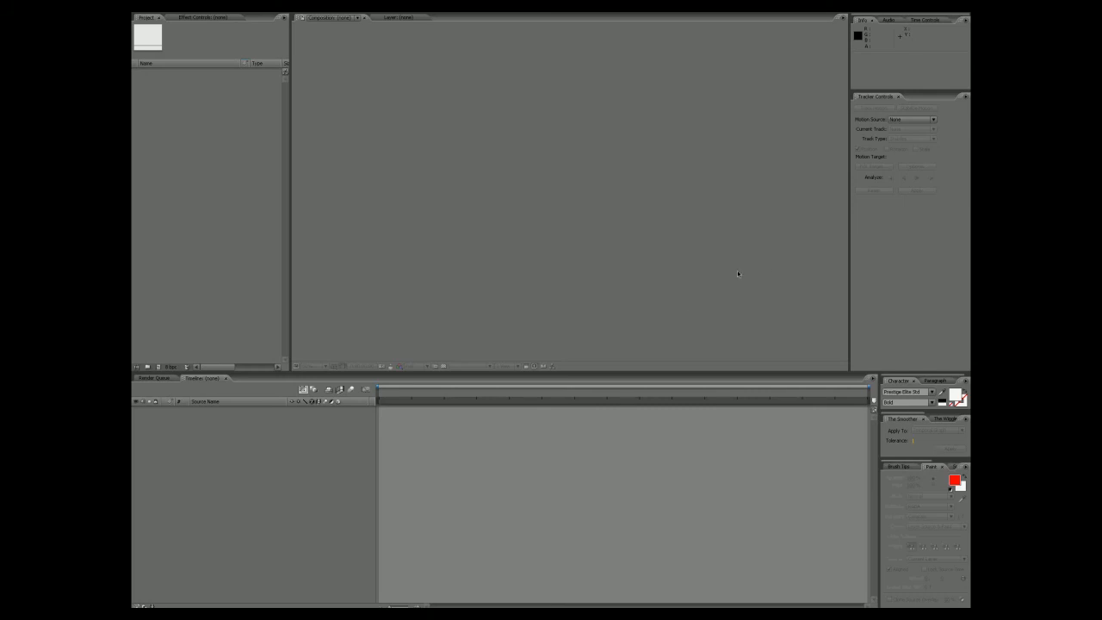
{"action": "mouse_move", "coordinate": [723, 238]}
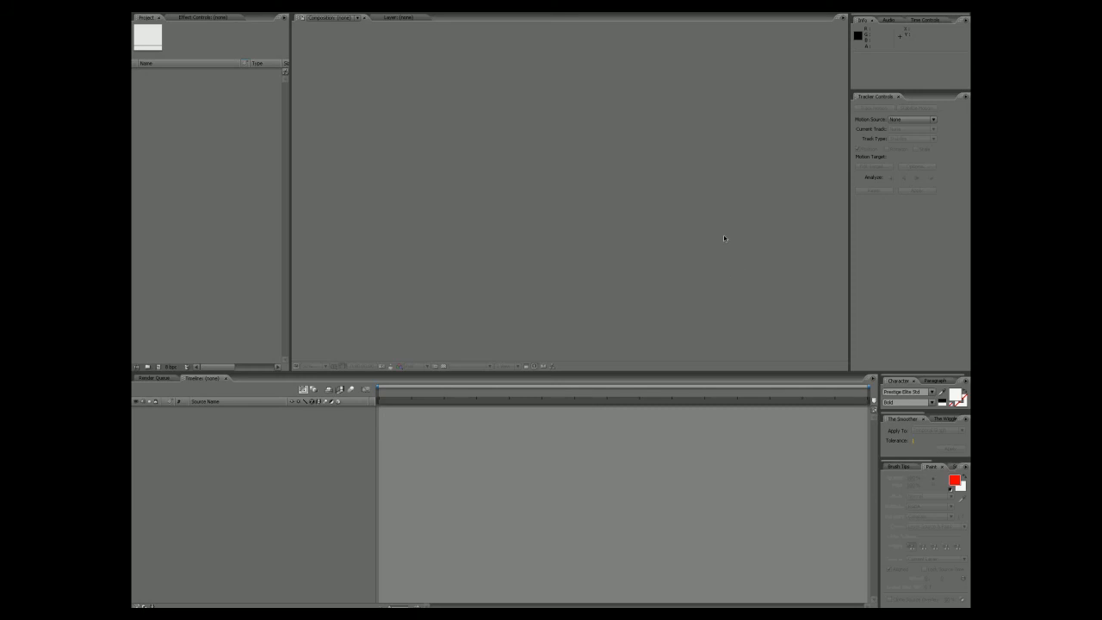
{"action": "mouse_move", "coordinate": [707, 198]}
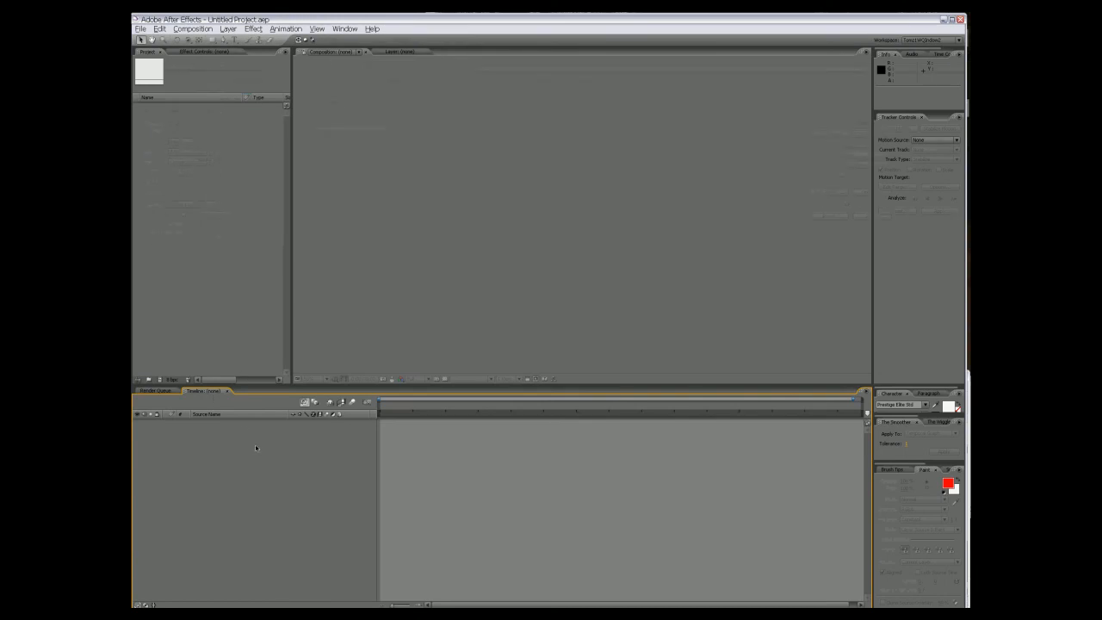
{"action": "mouse_move", "coordinate": [185, 276]}
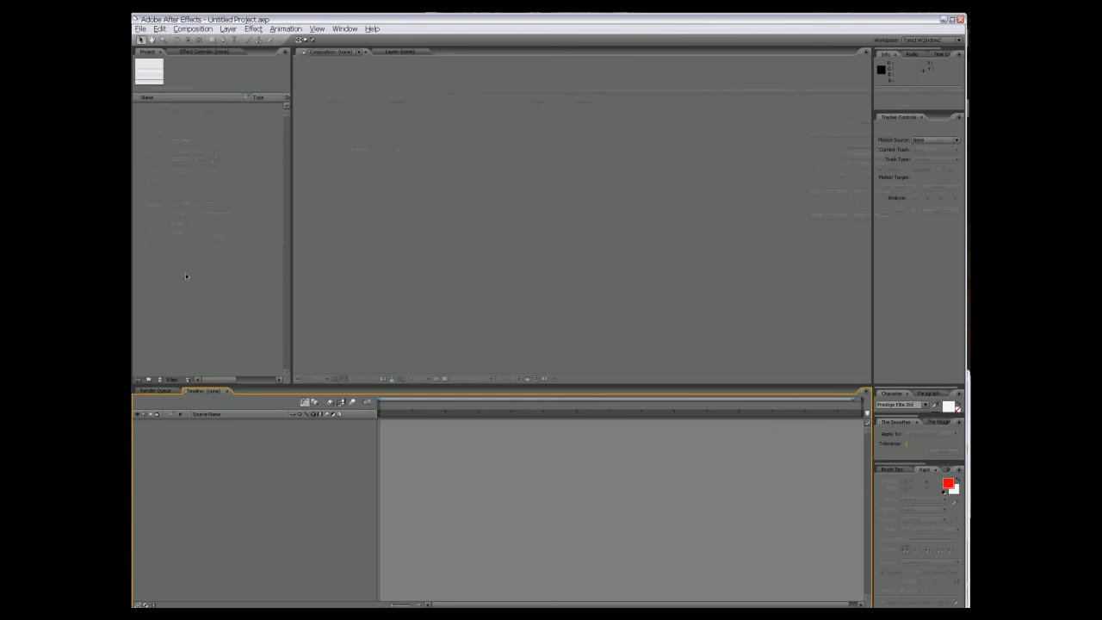
Open the file import browser from the Project panel to reach the Trek folder's MOV clips.
{"action": "right_click", "coordinate": [185, 276]}
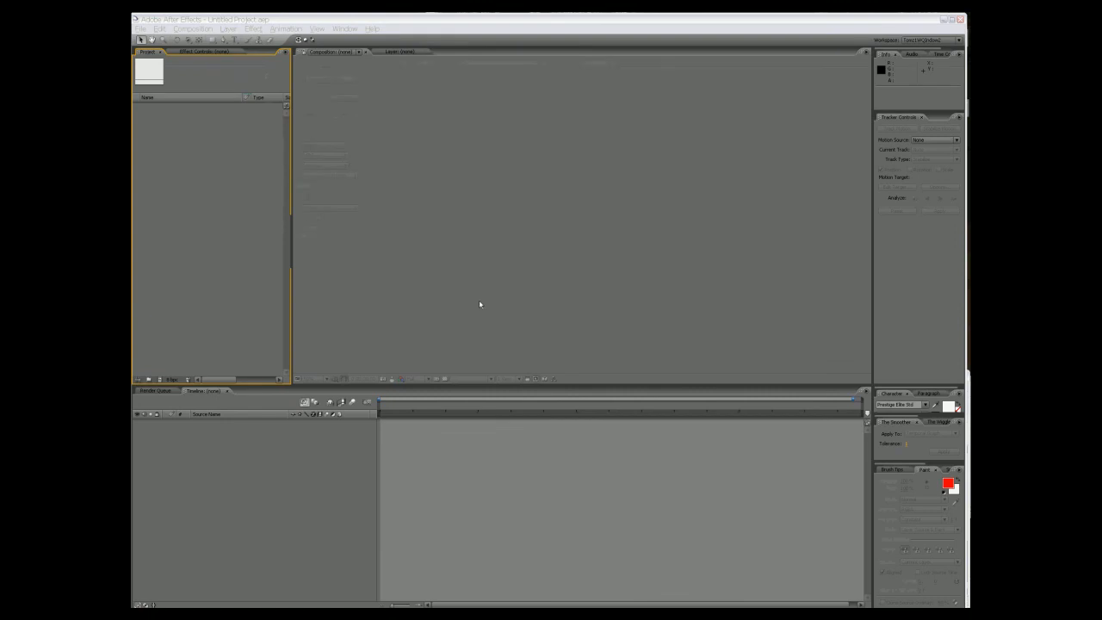
{"action": "left_click", "coordinate": [139, 28]}
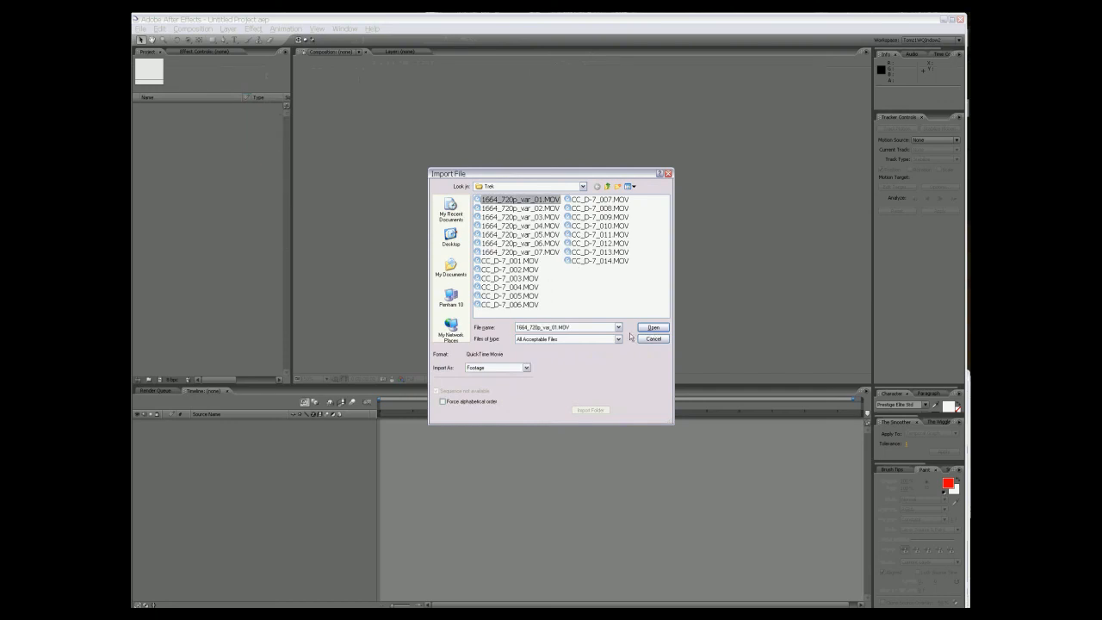
{"action": "mouse_move", "coordinate": [421, 358]}
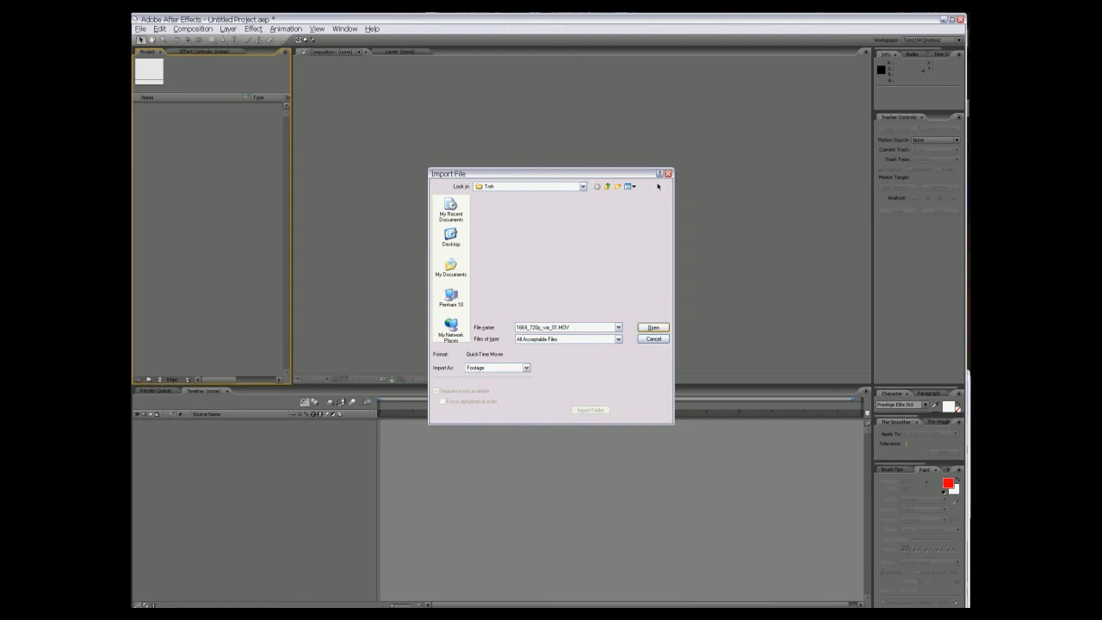
Import the chosen starship MOV clips and switch the Wacom tablet to Mouse mode.
{"action": "left_click", "coordinate": [652, 327]}
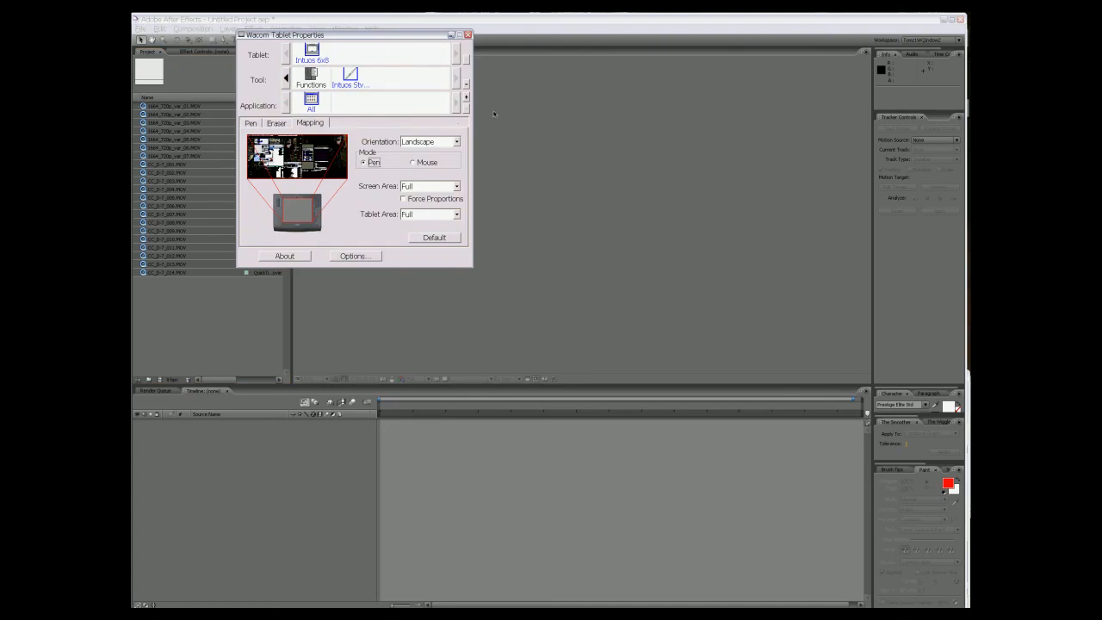
{"action": "mouse_move", "coordinate": [302, 132]}
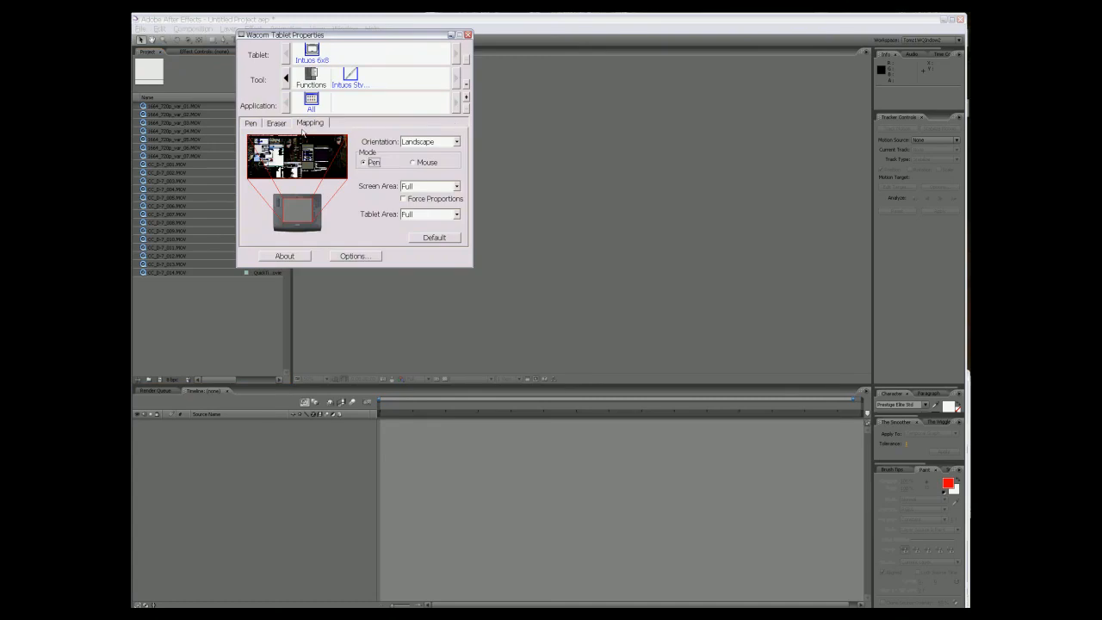
{"action": "left_click", "coordinate": [411, 162]}
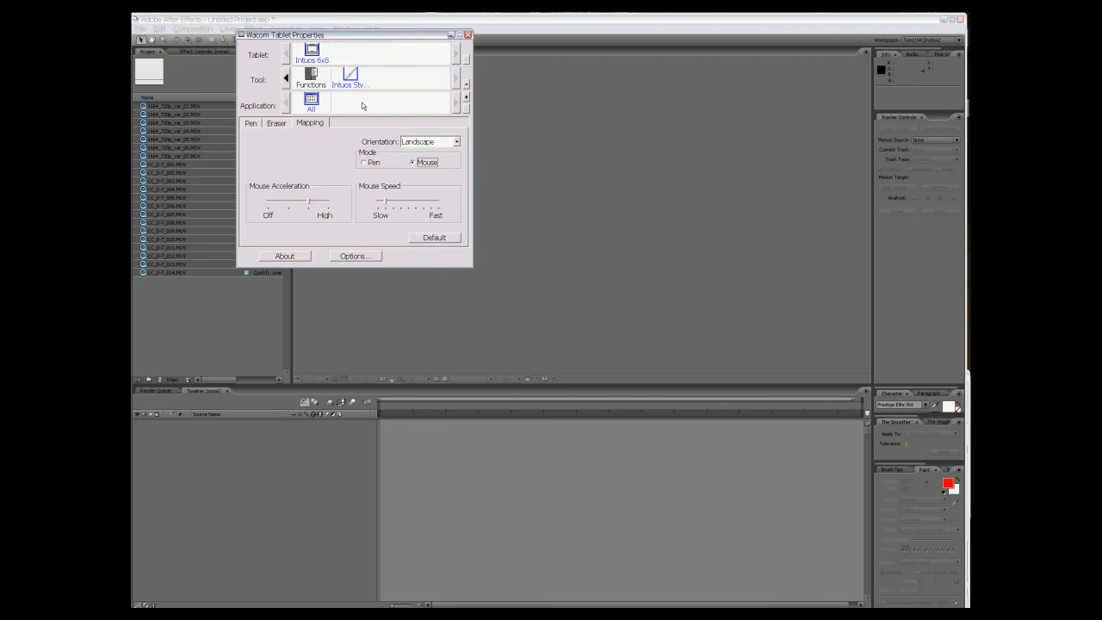
{"action": "left_click", "coordinate": [468, 35]}
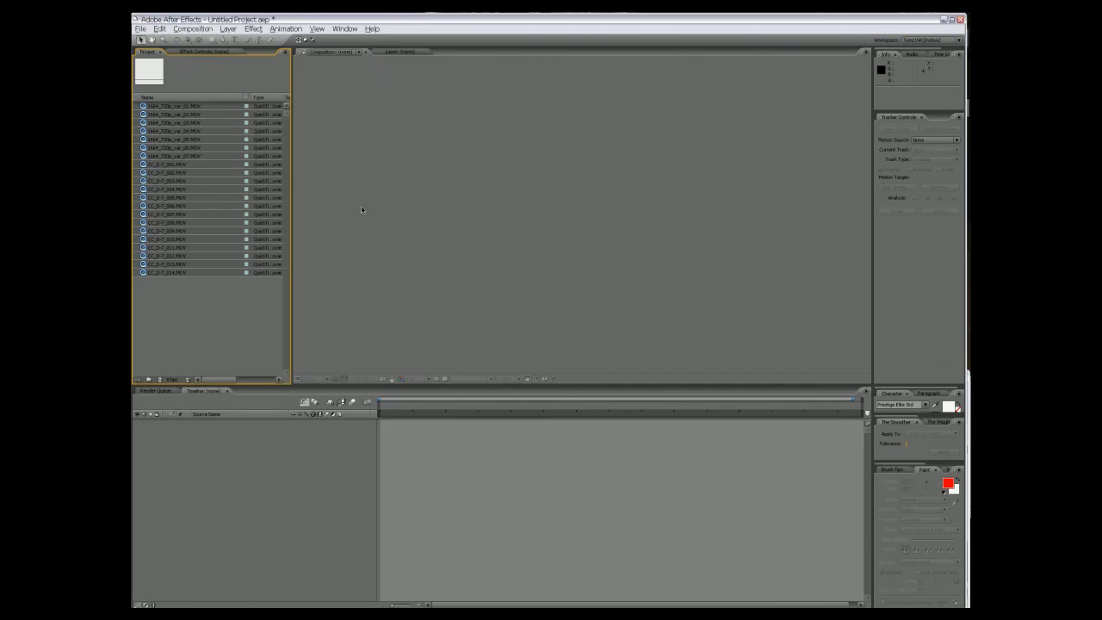
{"action": "mouse_move", "coordinate": [273, 307]}
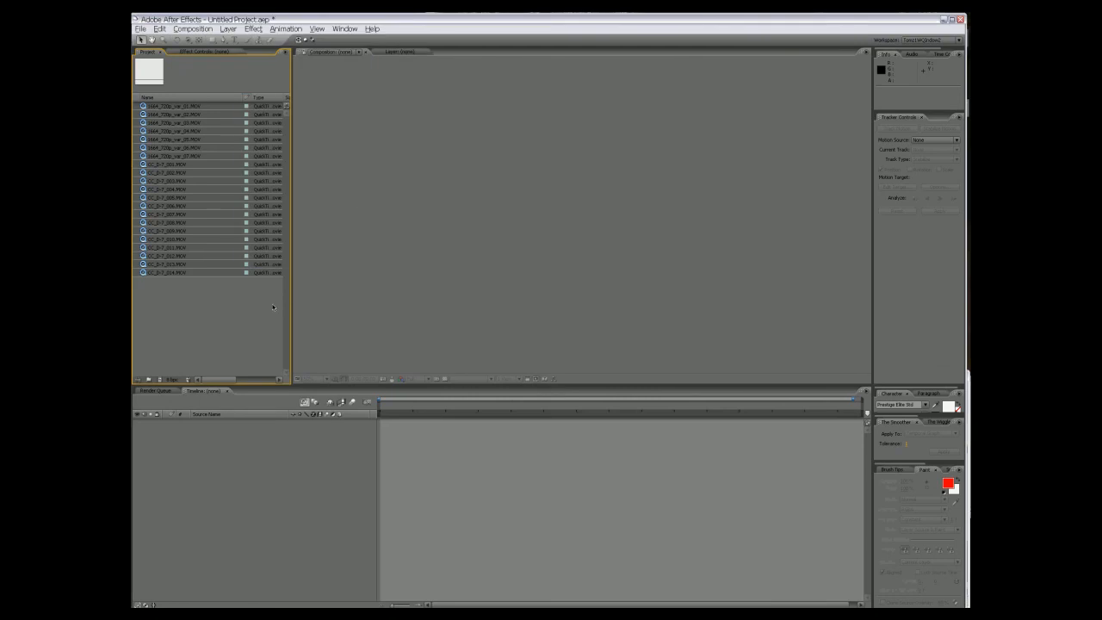
{"action": "mouse_move", "coordinate": [233, 301]}
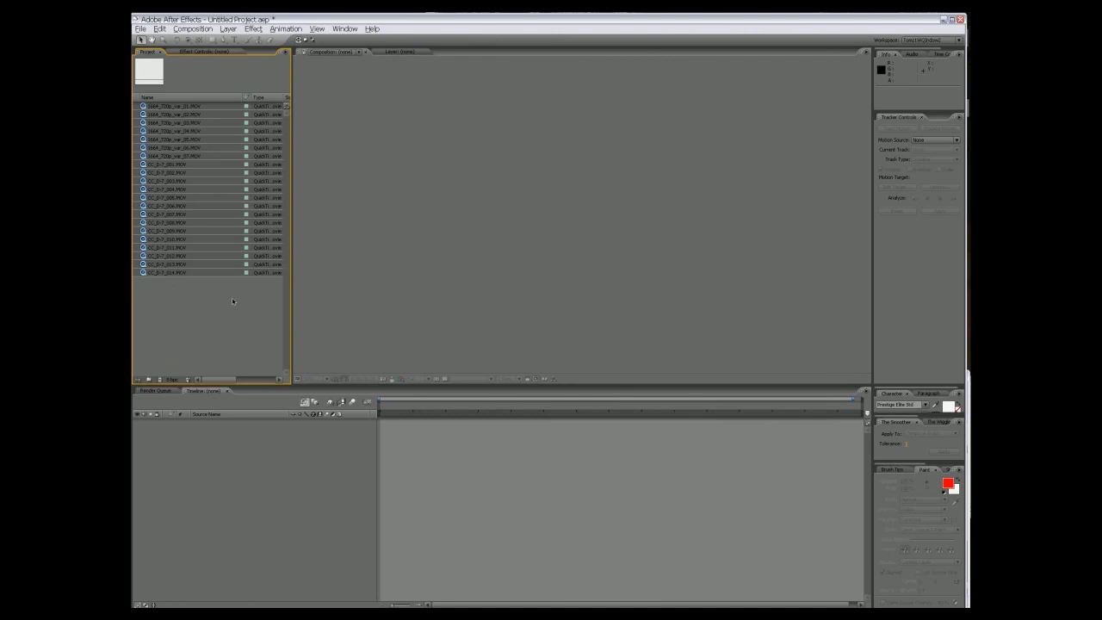
Create a Footage folder, place the MOV clips inside it, and expand it.
{"action": "right_click", "coordinate": [232, 300]}
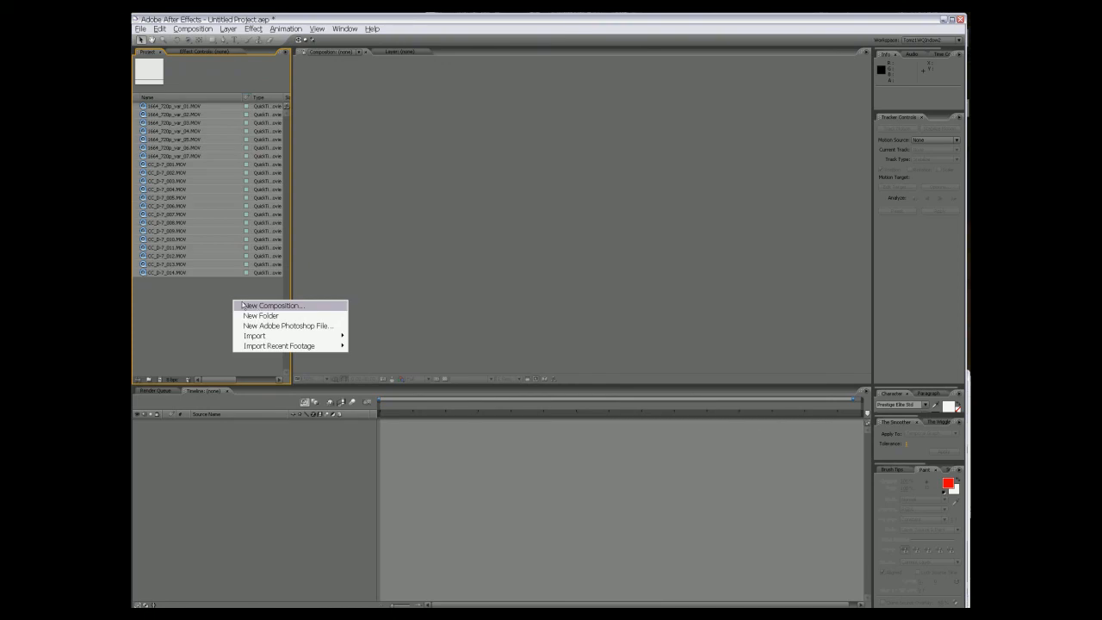
{"action": "left_click", "coordinate": [260, 315]}
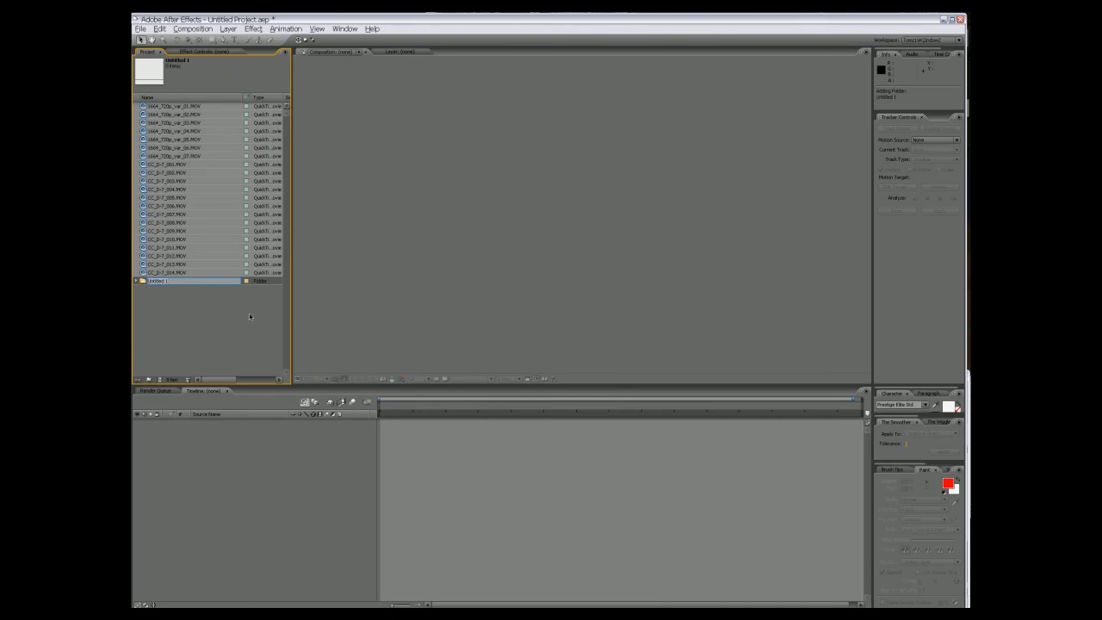
{"action": "type", "text": "Footage"}
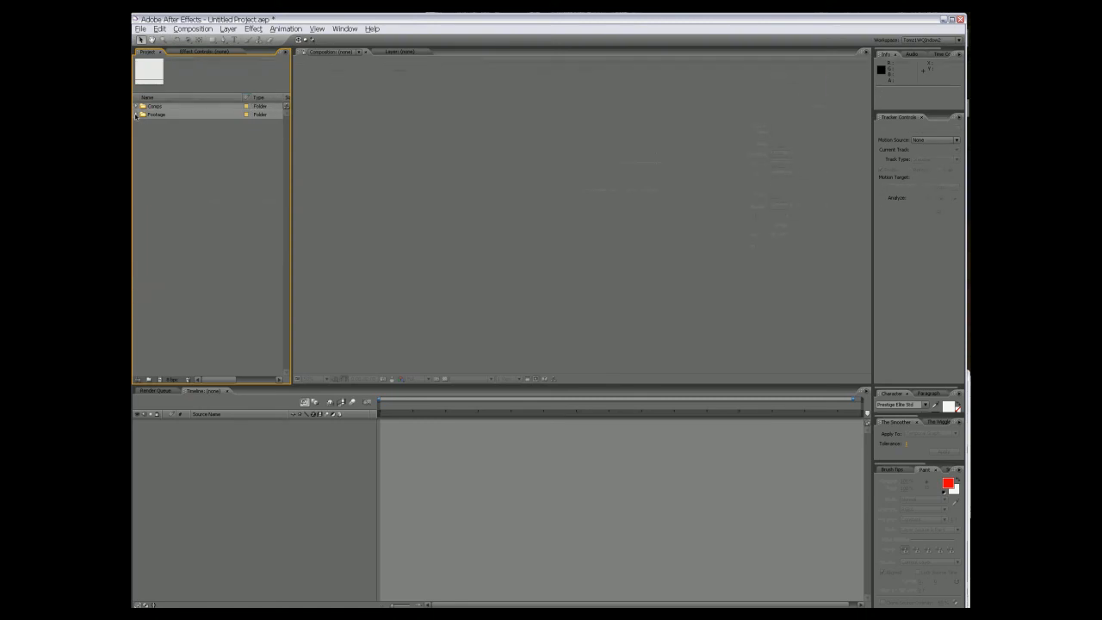
{"action": "left_click", "coordinate": [140, 114]}
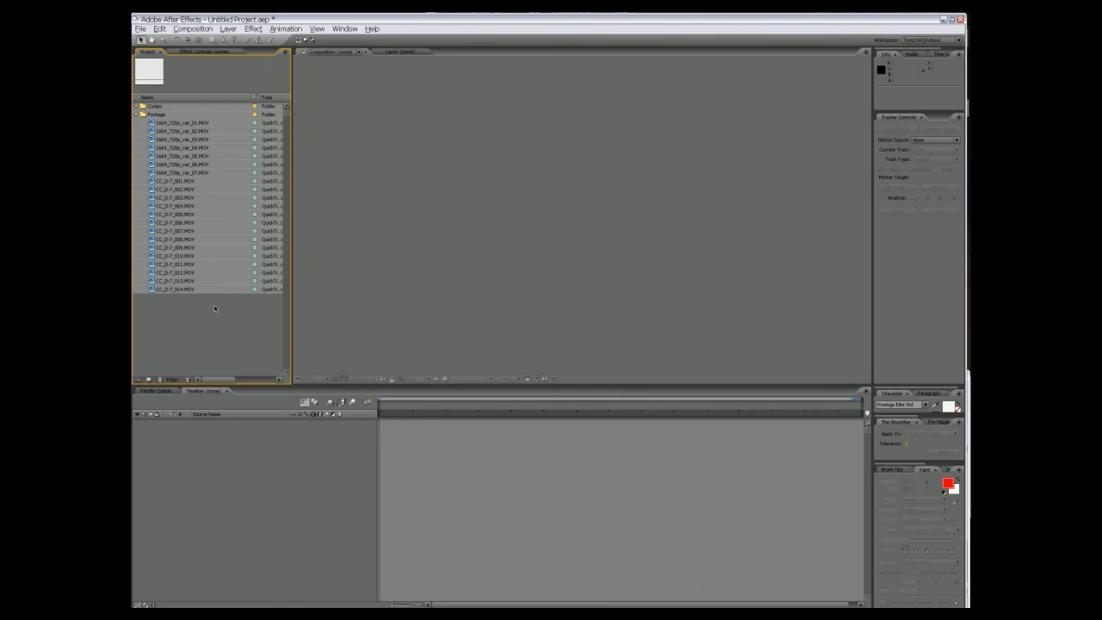
{"action": "left_click", "coordinate": [175, 239]}
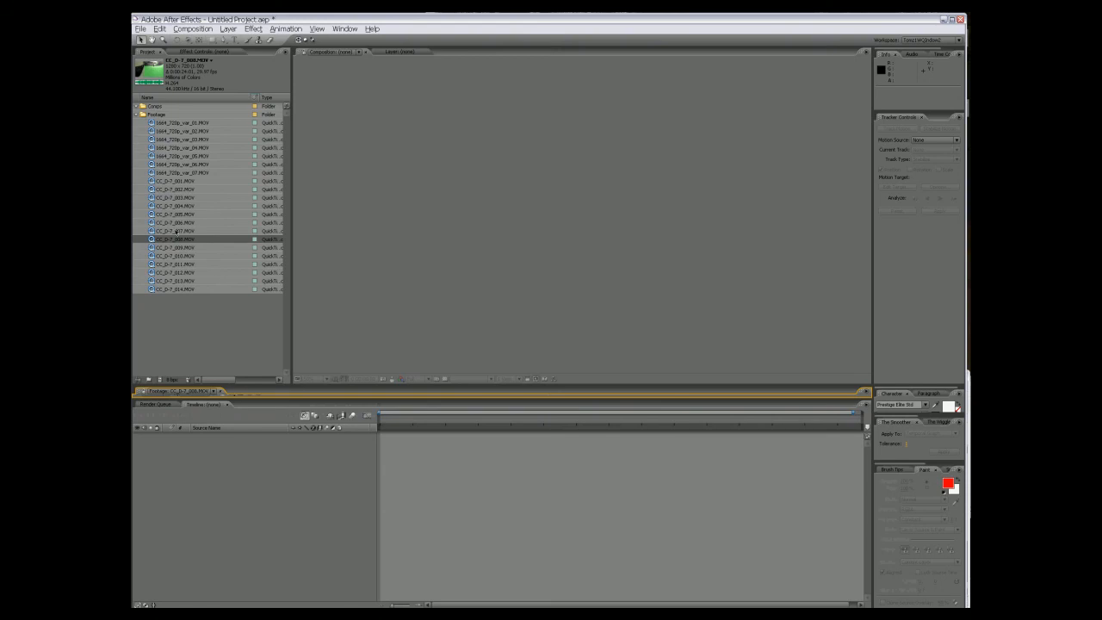
Preview clips CC_D-7_008, CC_D-7_009 and 1664_720p var_02, var_03, var_04, moving var_03 to the top level.
{"action": "left_click", "coordinate": [175, 248]}
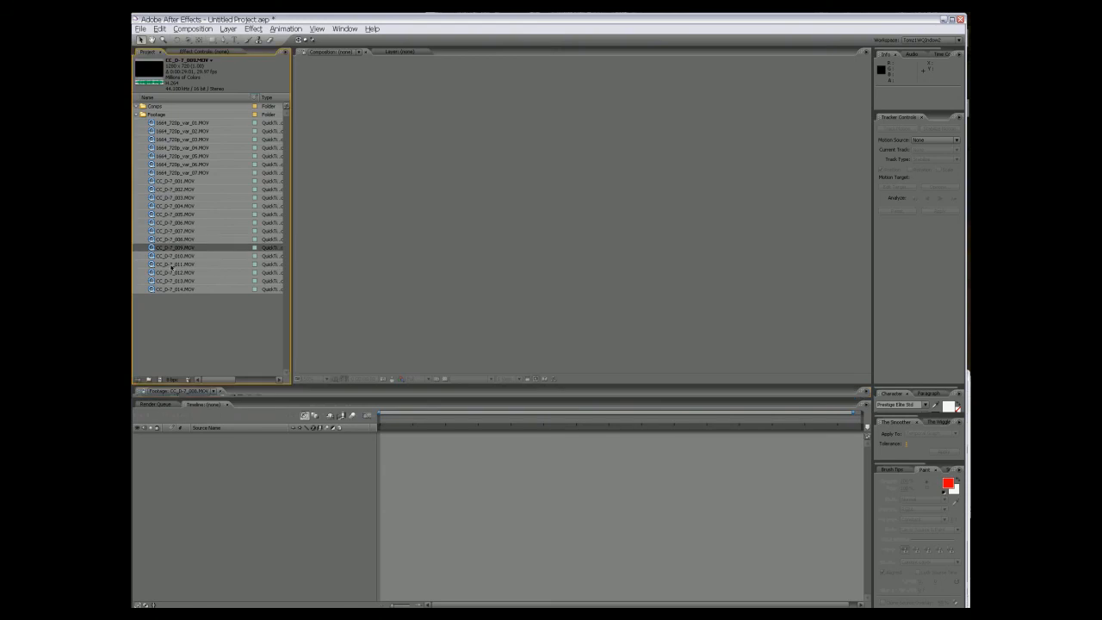
{"action": "left_click", "coordinate": [181, 138]}
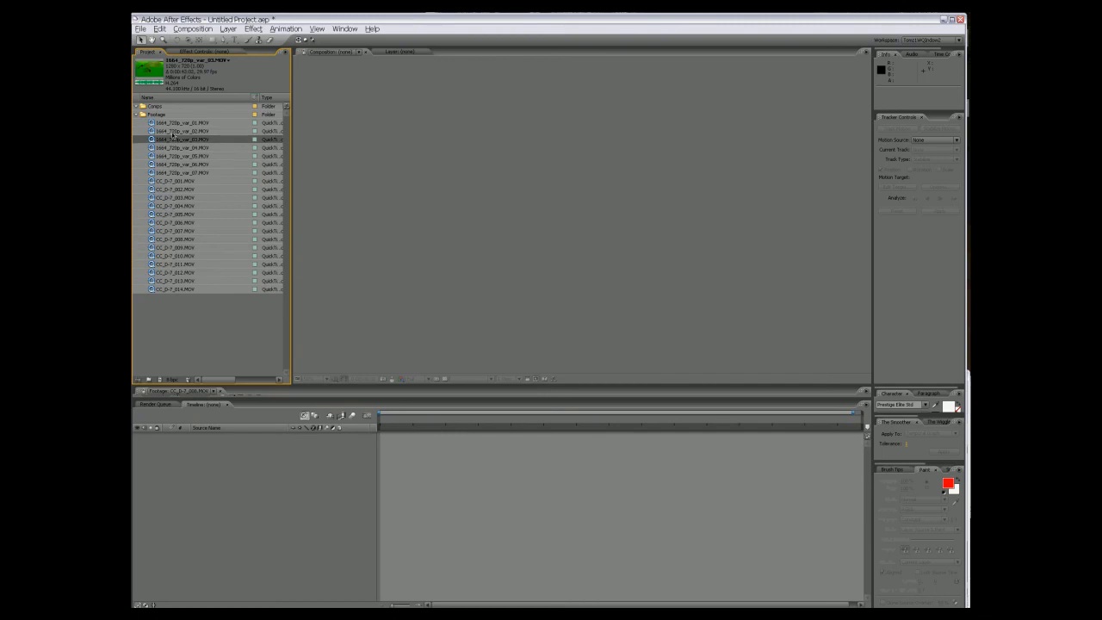
{"action": "left_click", "coordinate": [176, 131]}
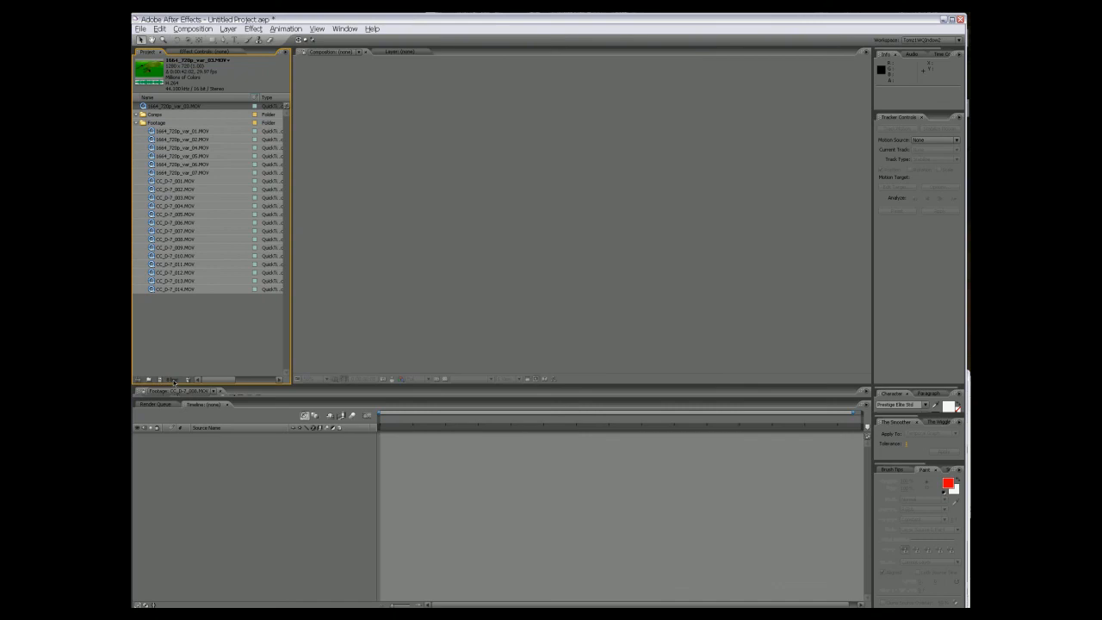
{"action": "left_click", "coordinate": [175, 140]}
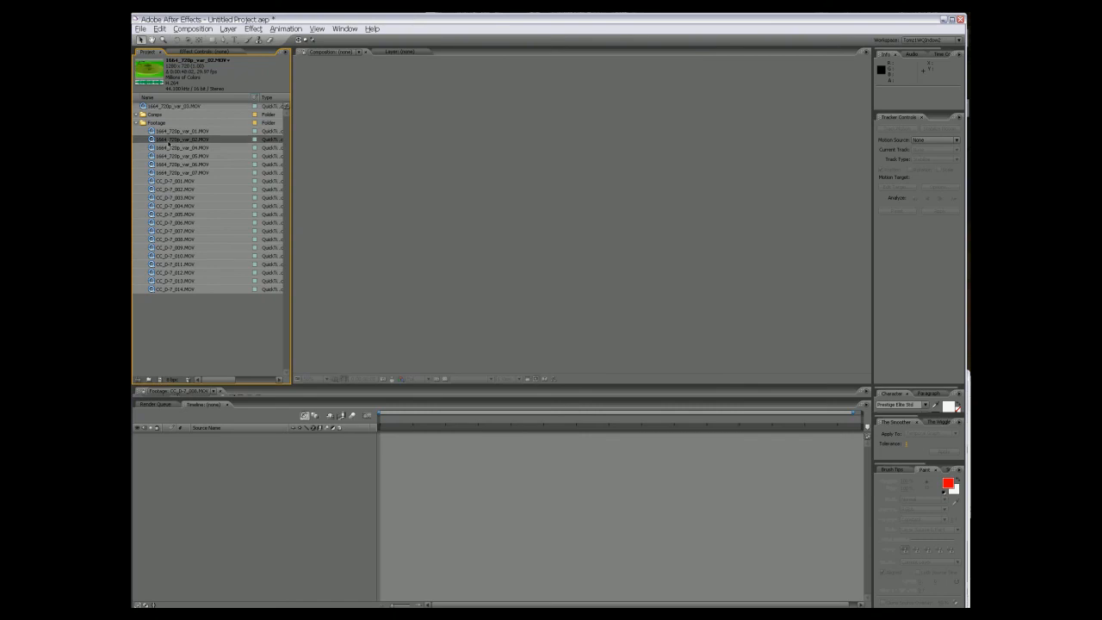
{"action": "left_click", "coordinate": [181, 147]}
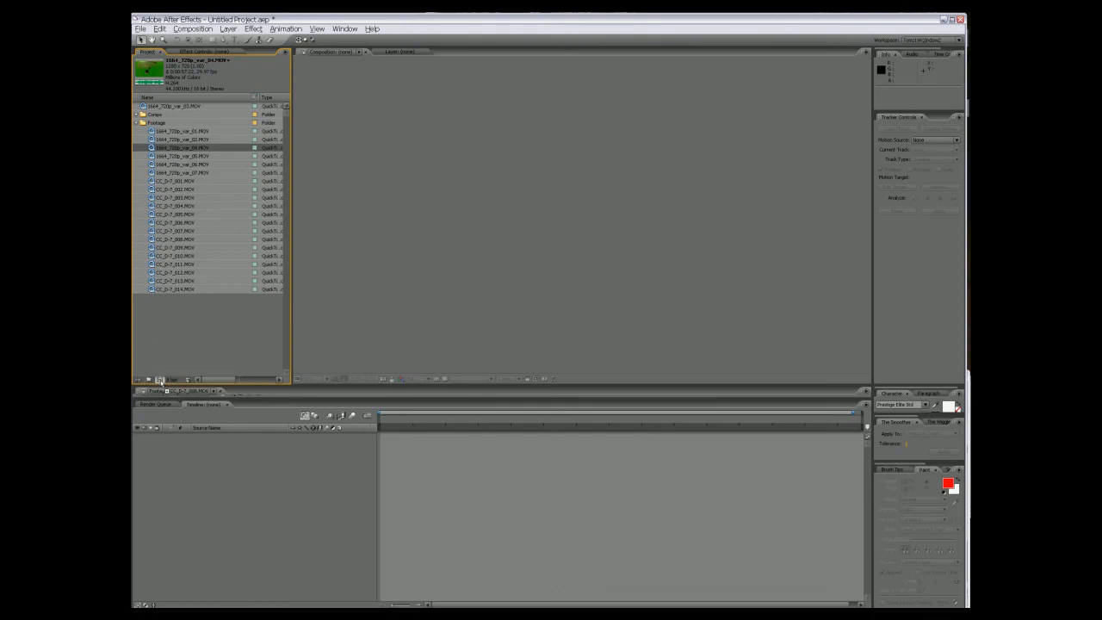
Build a new composition from the 1664_720p_var_04.MOV green-screen clip.
{"action": "double_click", "coordinate": [177, 147]}
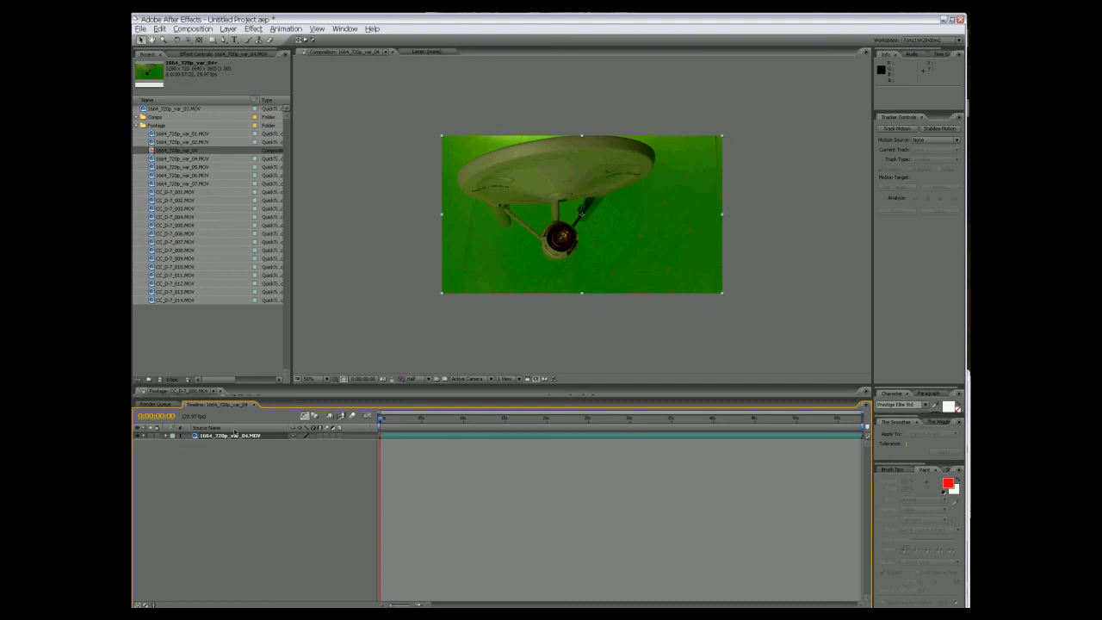
{"action": "mouse_move", "coordinate": [636, 208]}
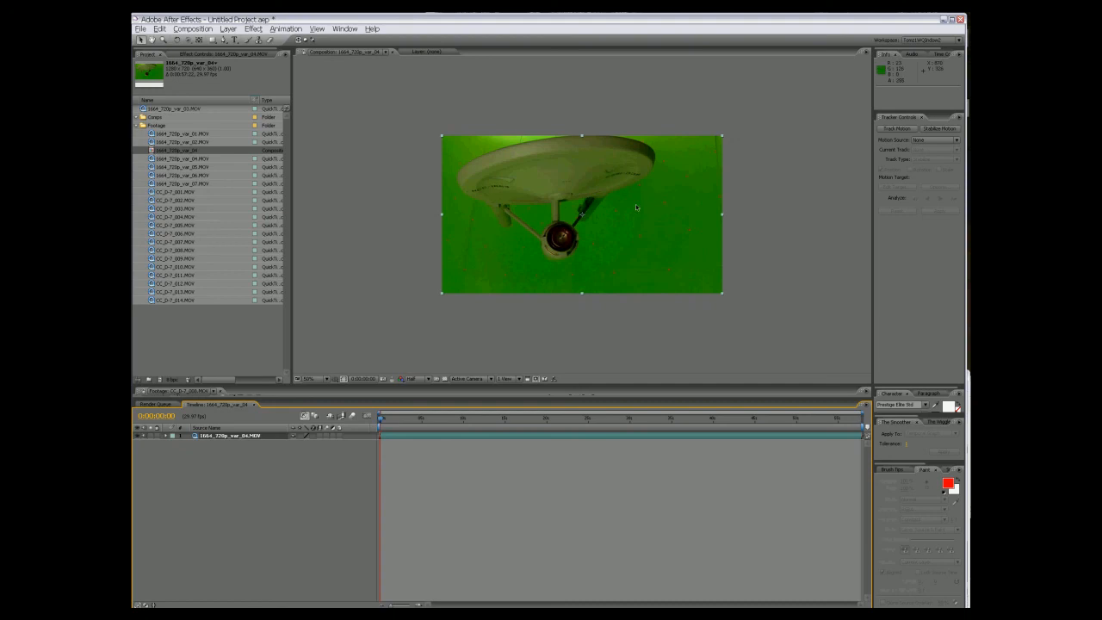
{"action": "mouse_move", "coordinate": [658, 341]}
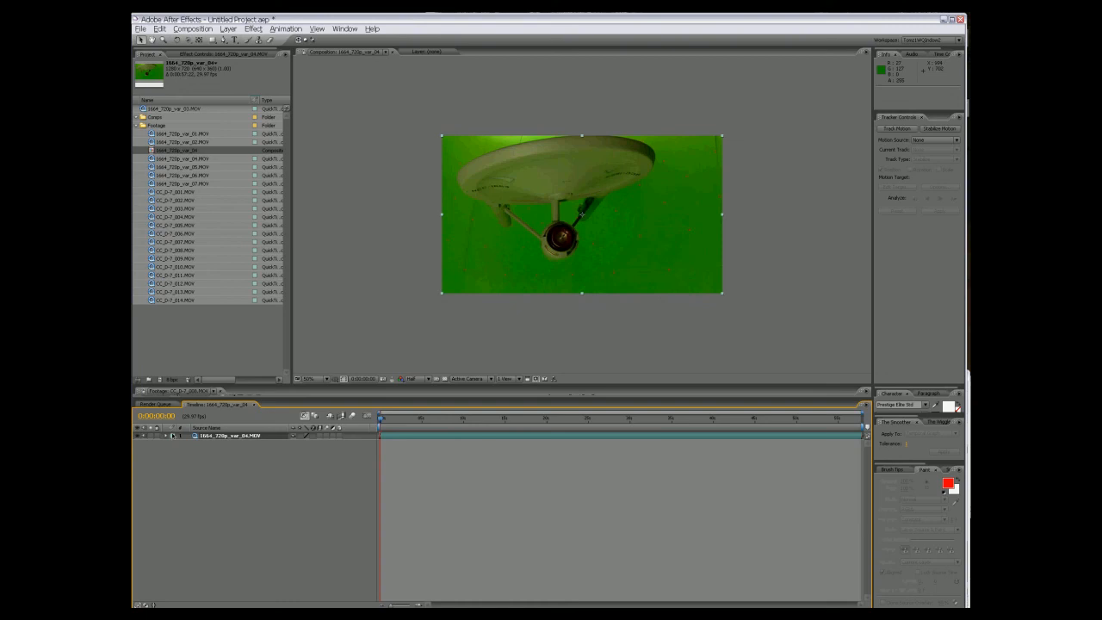
{"action": "mouse_move", "coordinate": [184, 445]}
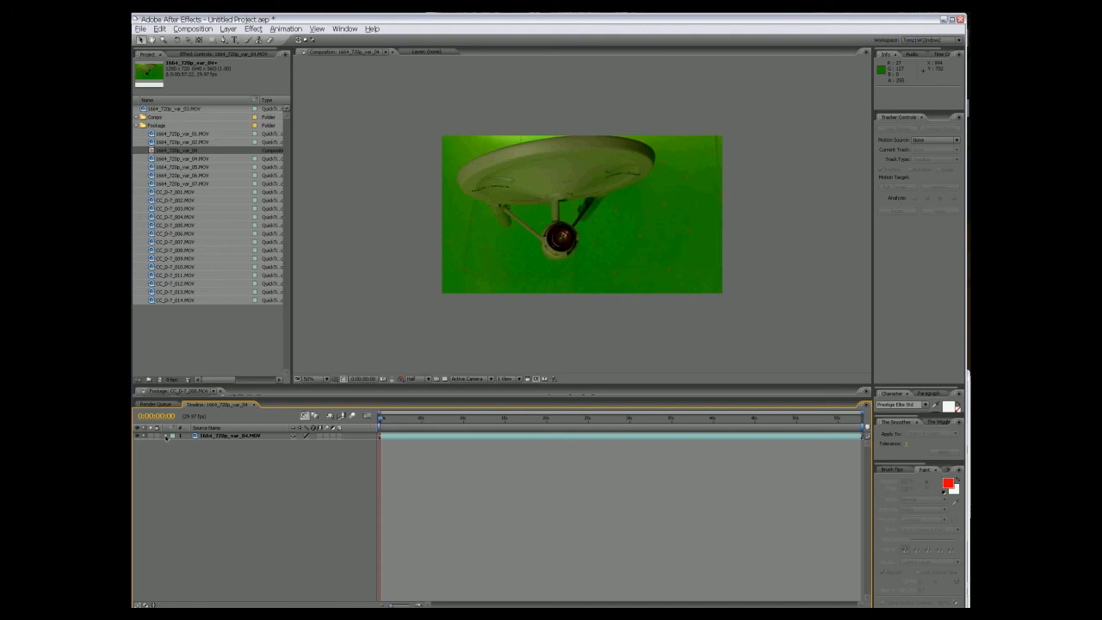
Expand the var_04 layer and select all of its Transform properties.
{"action": "left_click", "coordinate": [174, 435]}
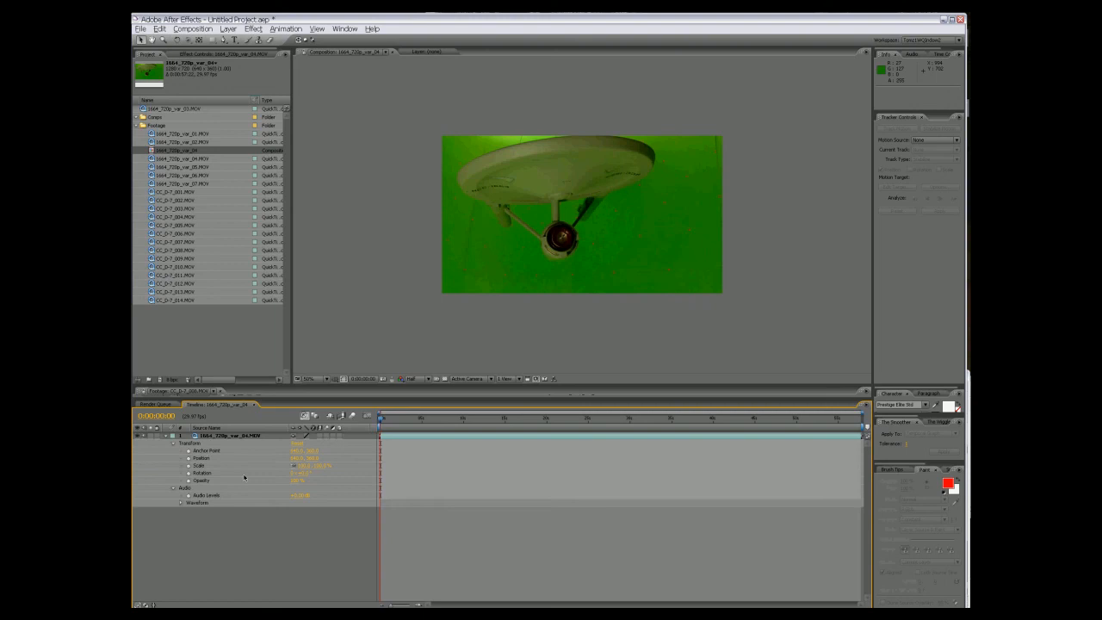
{"action": "left_click", "coordinate": [225, 434]}
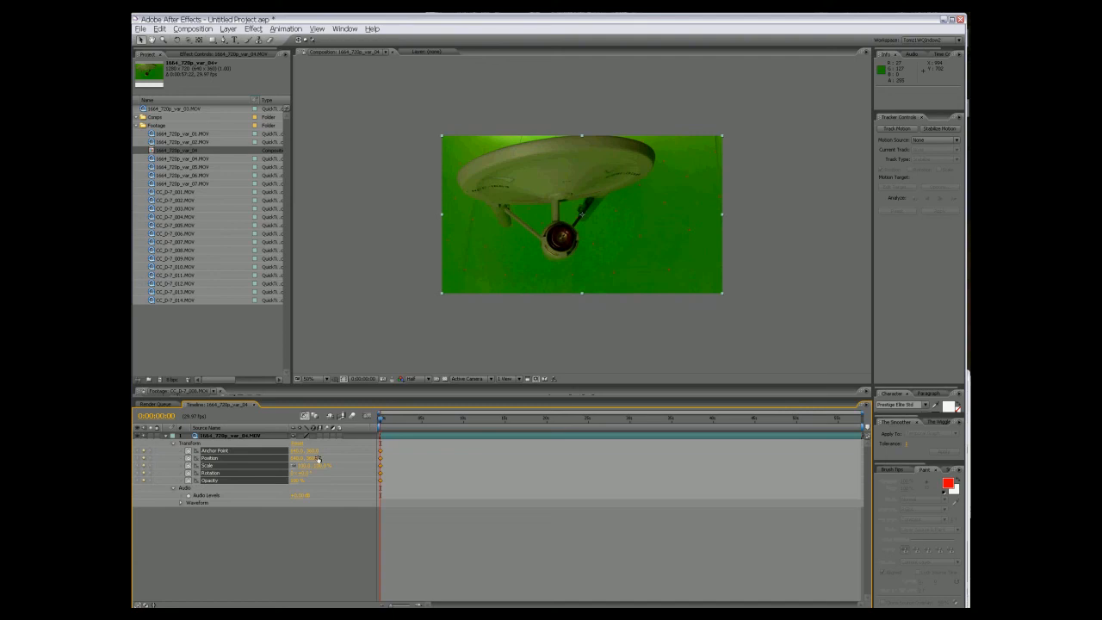
{"action": "mouse_move", "coordinate": [172, 463]}
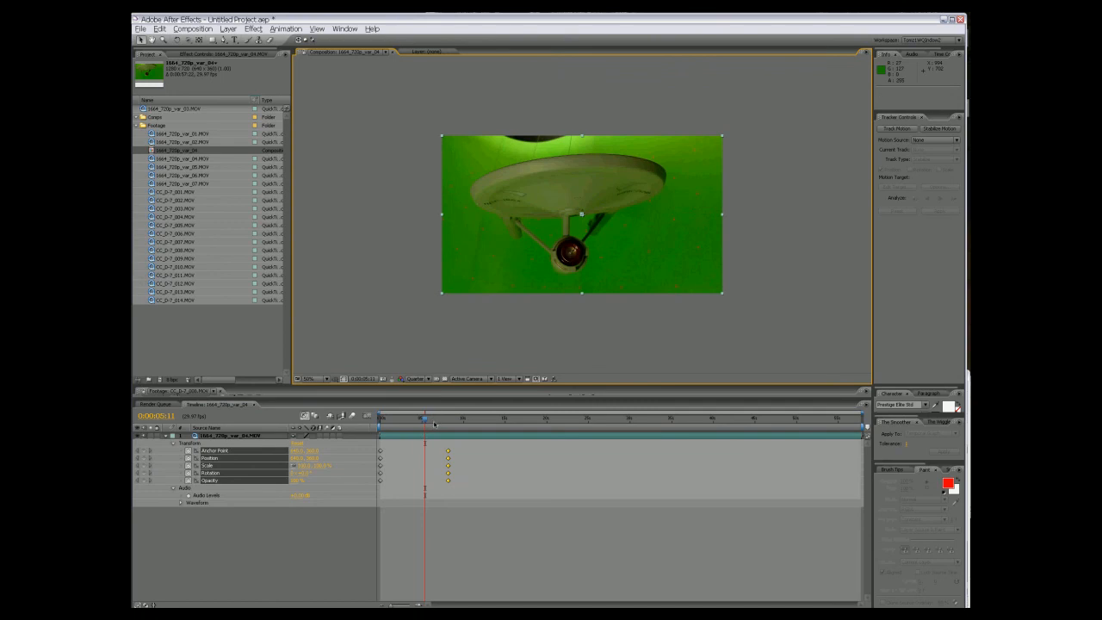
Move the current-time indicator to around the seven-second mark.
{"action": "left_click", "coordinate": [439, 417]}
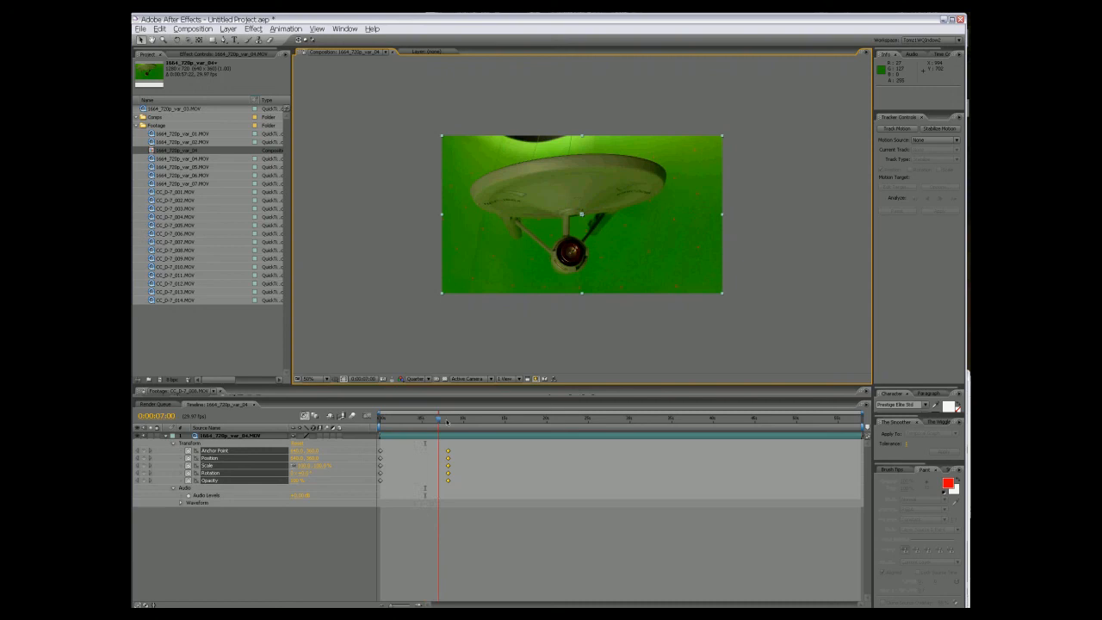
{"action": "mouse_move", "coordinate": [455, 428]}
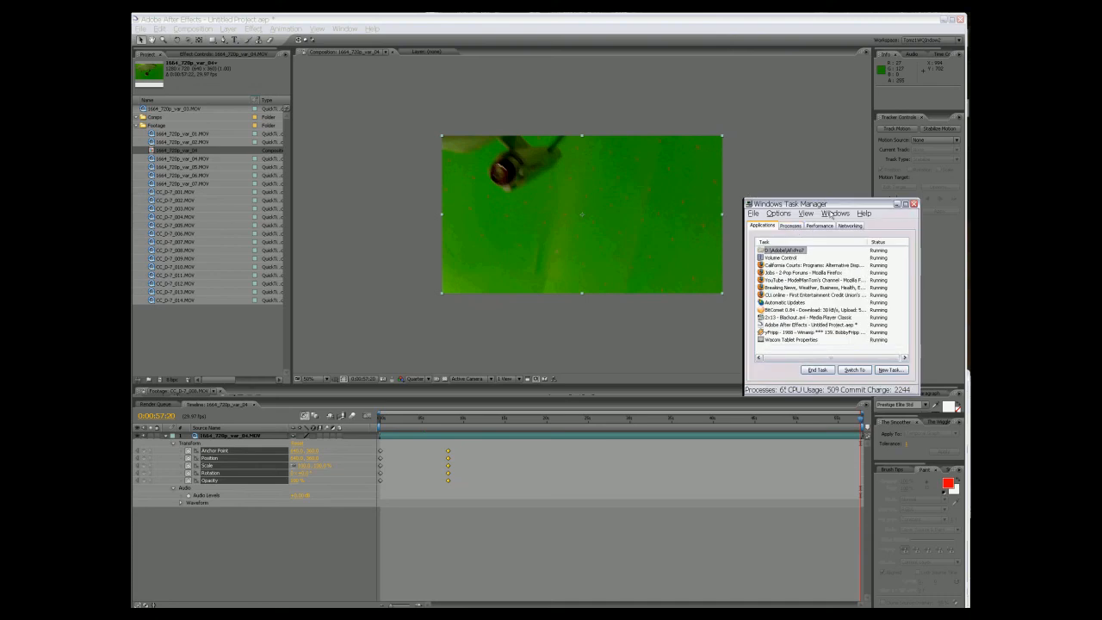
Review AfterFX.exe processor affinity in Task Manager, then decline ending the process.
{"action": "left_click", "coordinate": [789, 226]}
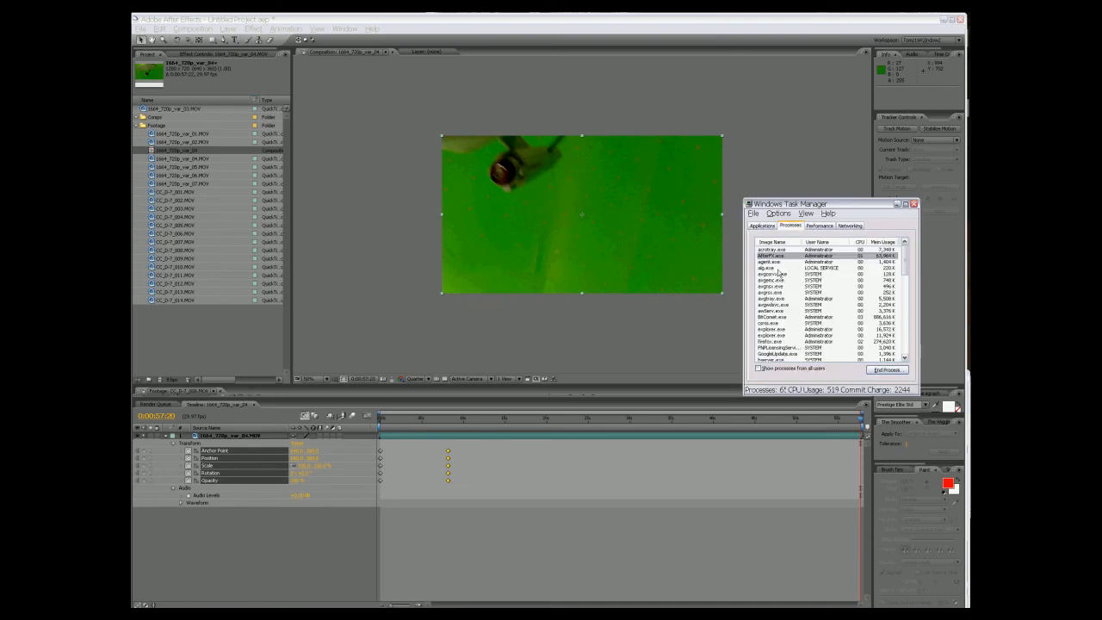
{"action": "right_click", "coordinate": [801, 256]}
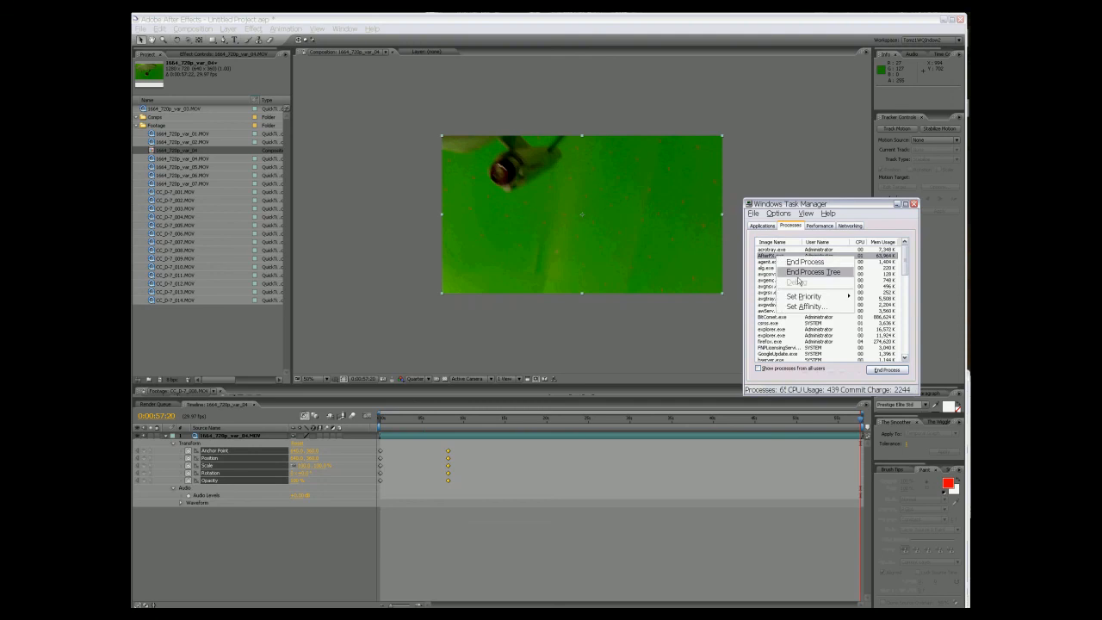
{"action": "left_click", "coordinate": [804, 296]}
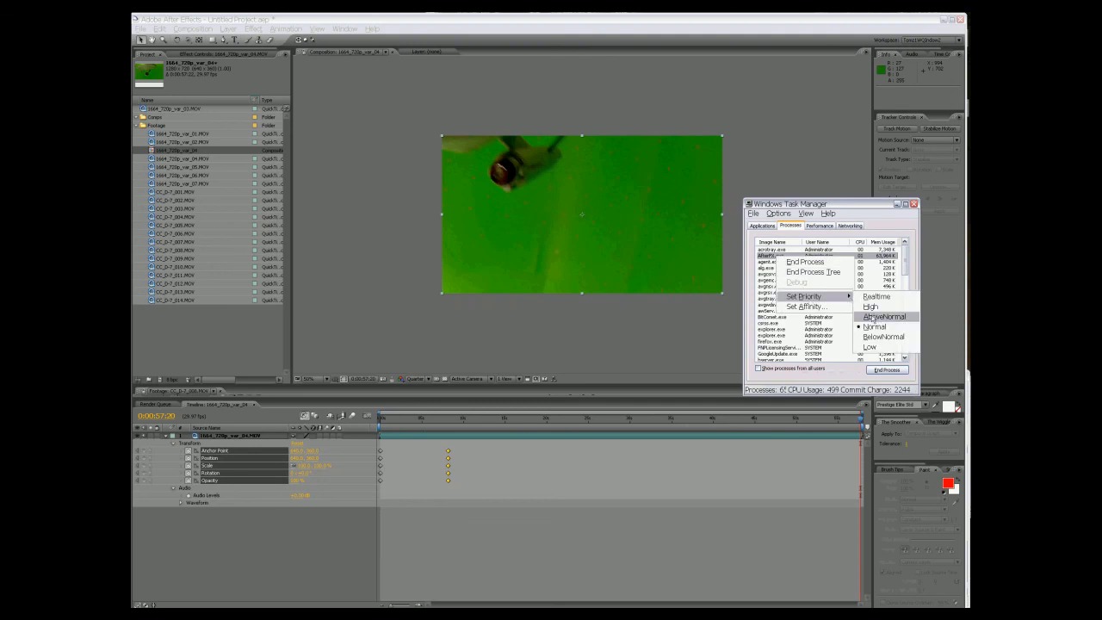
{"action": "left_click", "coordinate": [801, 306]}
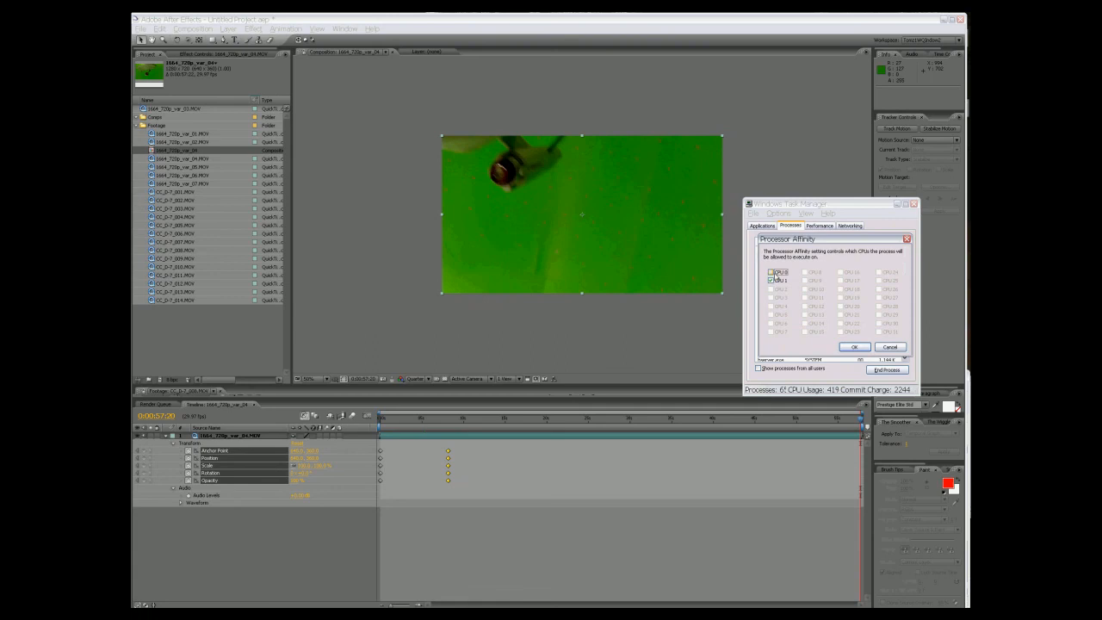
{"action": "left_click", "coordinate": [770, 272]}
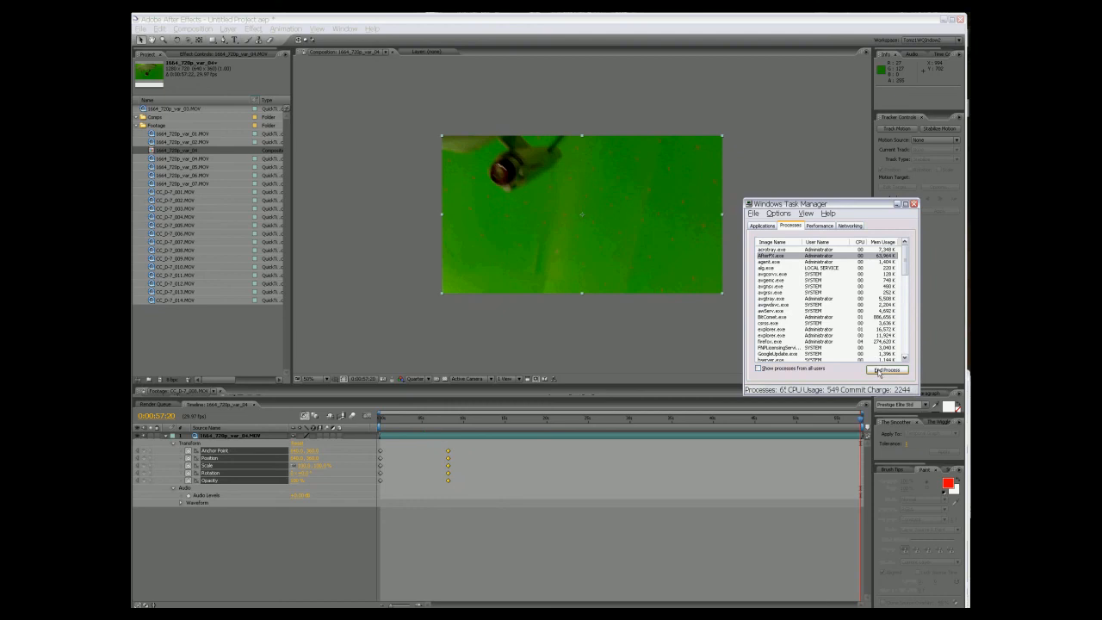
{"action": "left_click", "coordinate": [886, 369]}
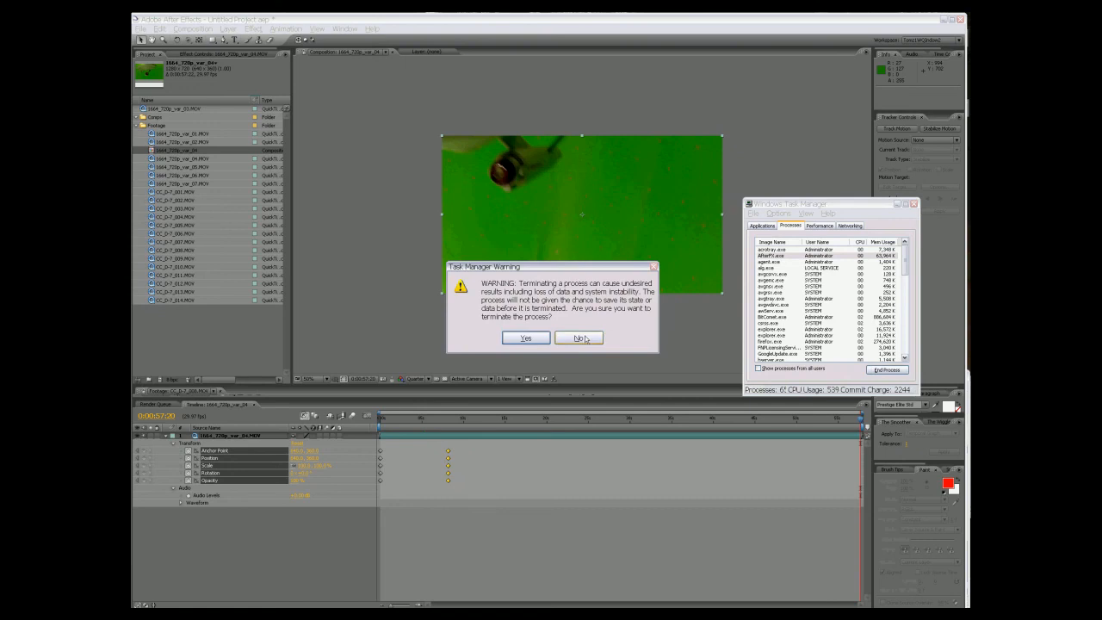
{"action": "left_click", "coordinate": [577, 338]}
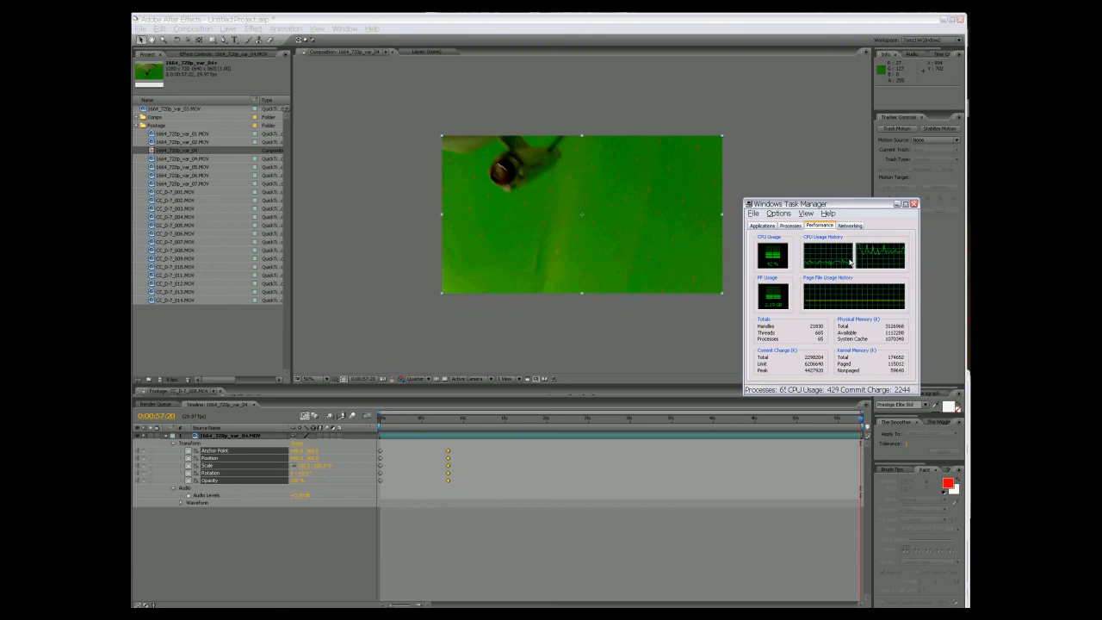
Raise the AfterFX.exe process priority to High and return to the CPU graphs.
{"action": "left_click", "coordinate": [789, 225]}
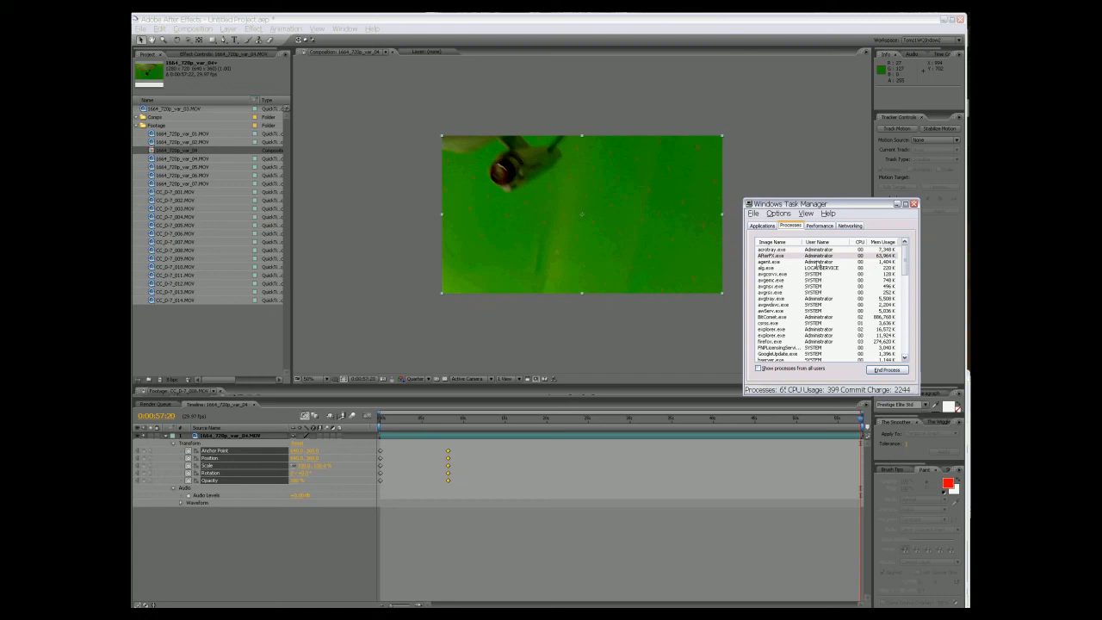
{"action": "right_click", "coordinate": [779, 255]}
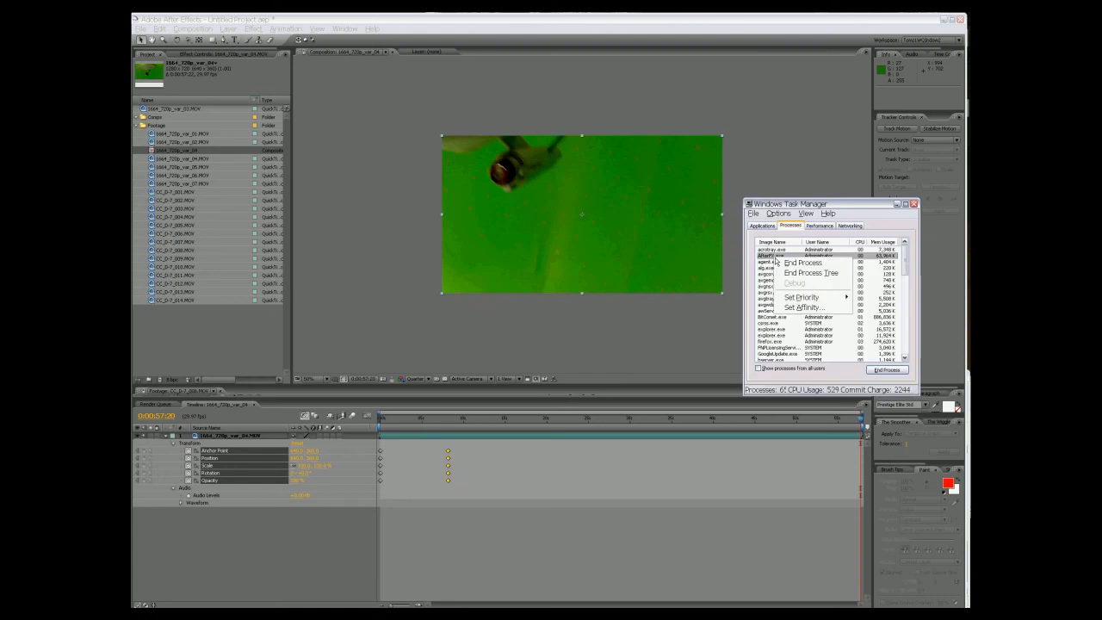
{"action": "left_click", "coordinate": [802, 297]}
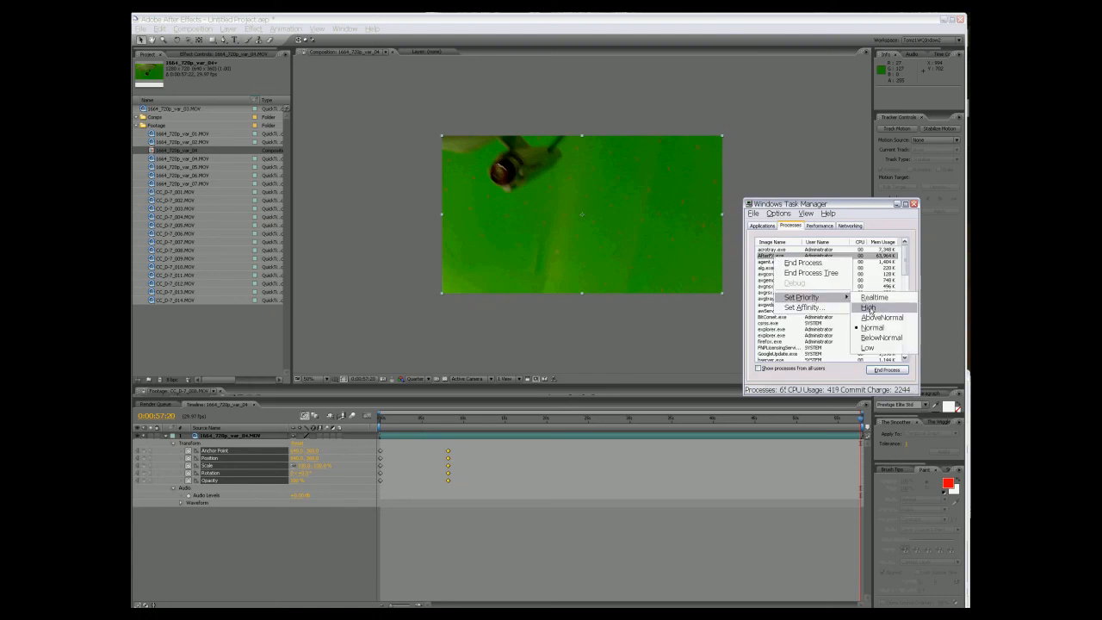
{"action": "left_click", "coordinate": [869, 308]}
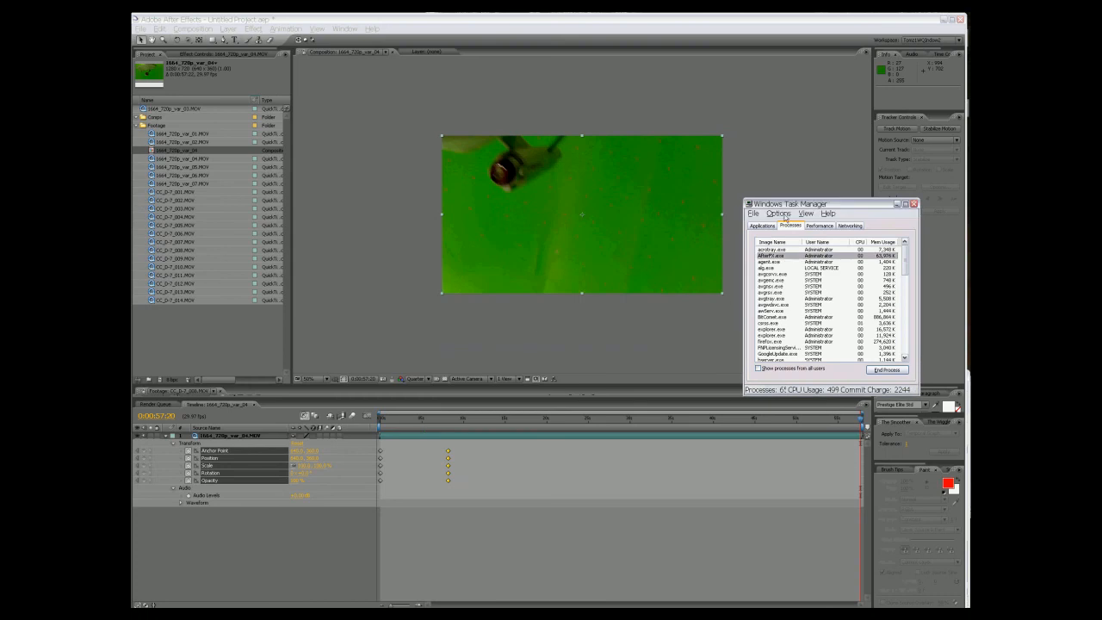
{"action": "left_click", "coordinate": [834, 237]}
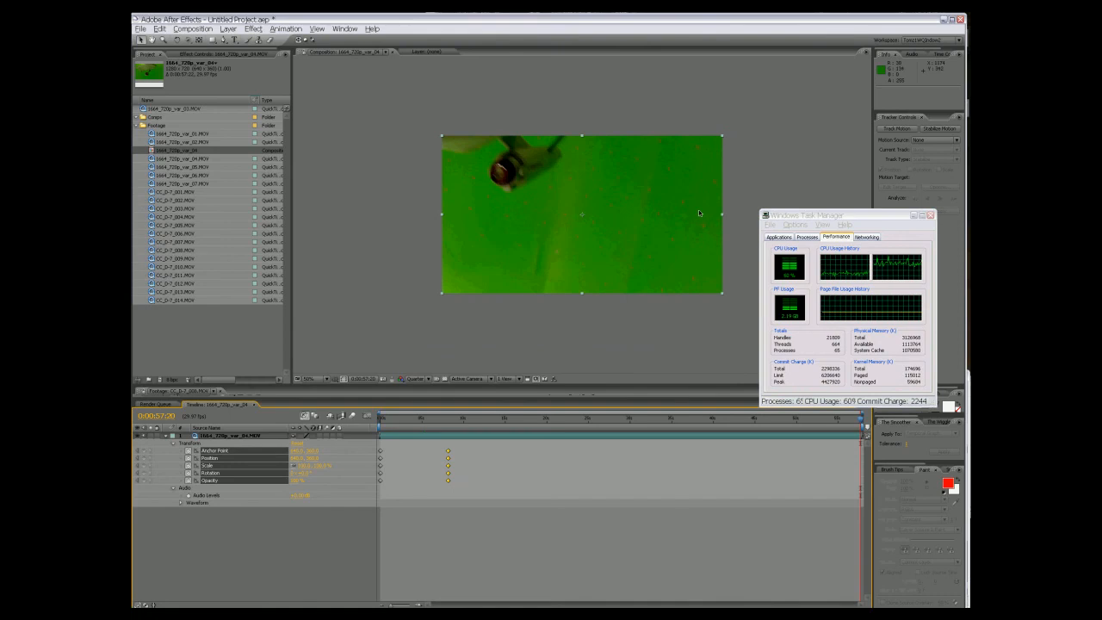
Jump to about three seconds, check the process list, and close Task Manager.
{"action": "left_click", "coordinate": [437, 417]}
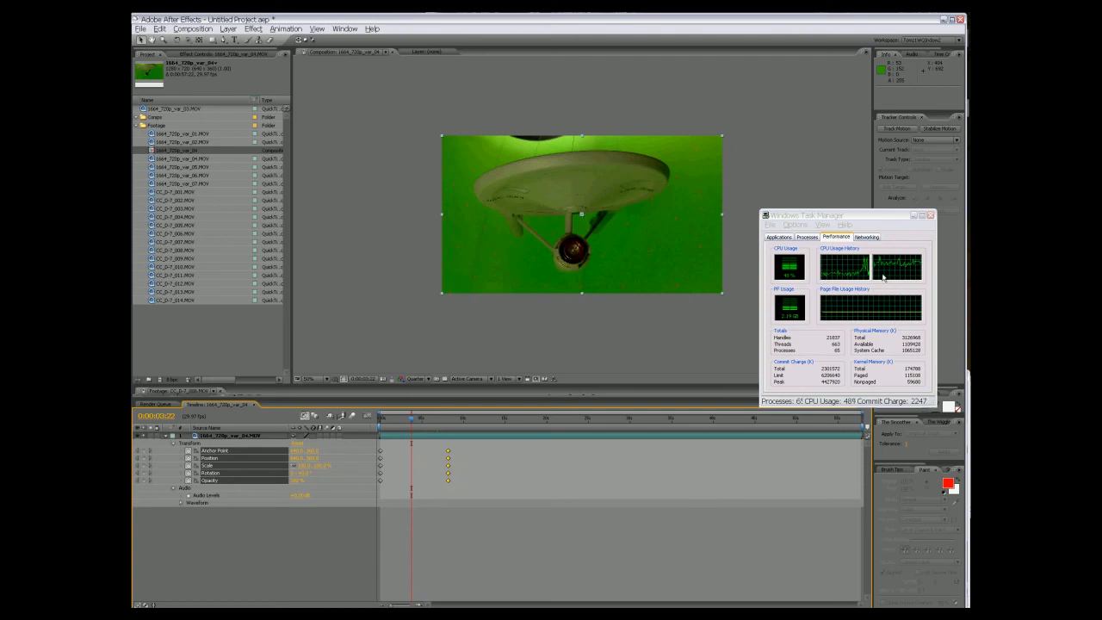
{"action": "left_click", "coordinate": [805, 237]}
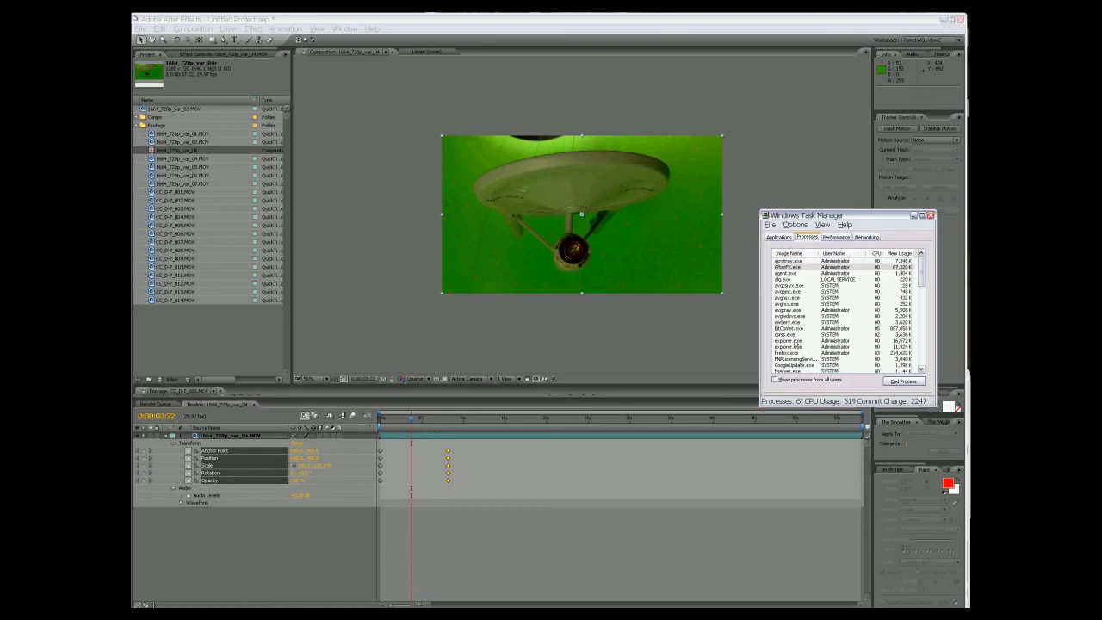
{"action": "left_click", "coordinate": [930, 214]}
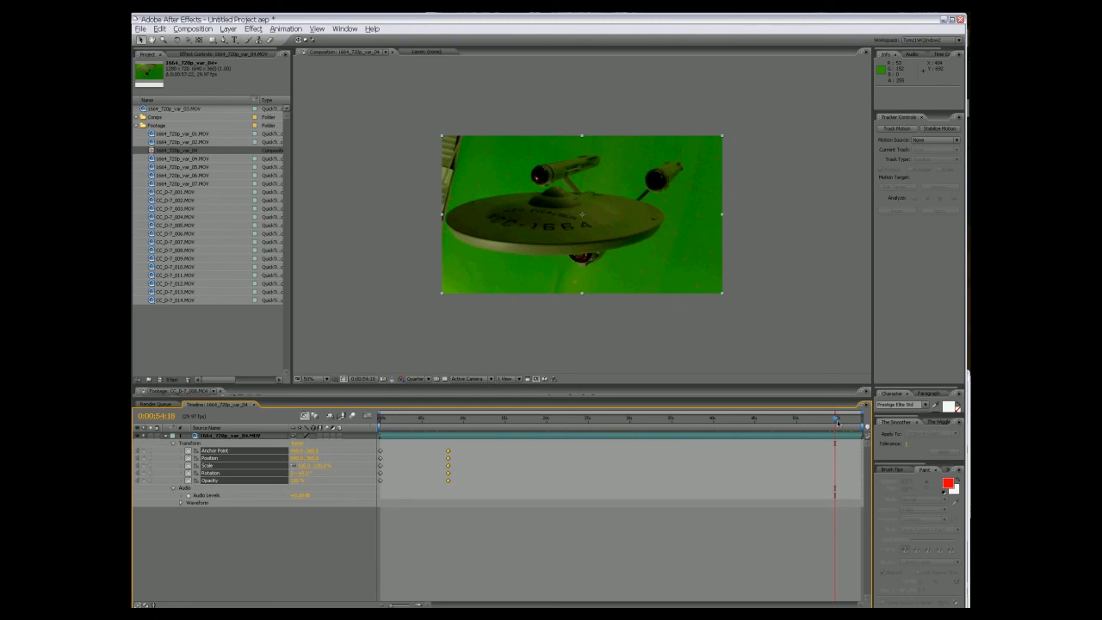
Move the current-time indicator back to 0:00:49:23 and zoom the timeline onto the final seconds.
{"action": "left_click", "coordinate": [835, 422]}
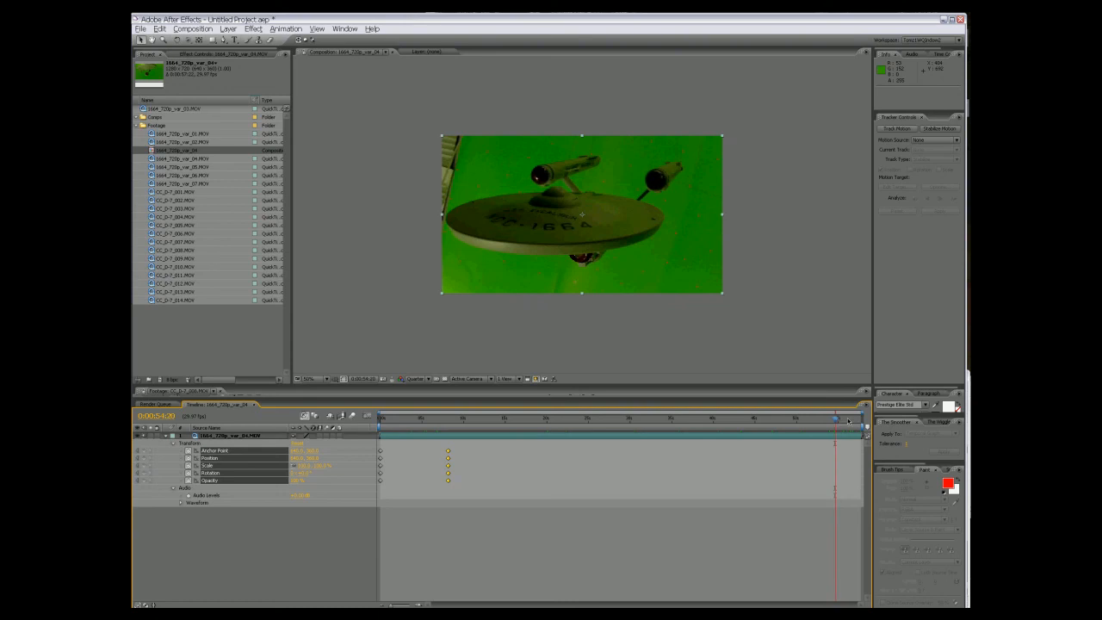
{"action": "left_click_drag", "start_coordinate": [835, 420], "coordinate": [809, 420]}
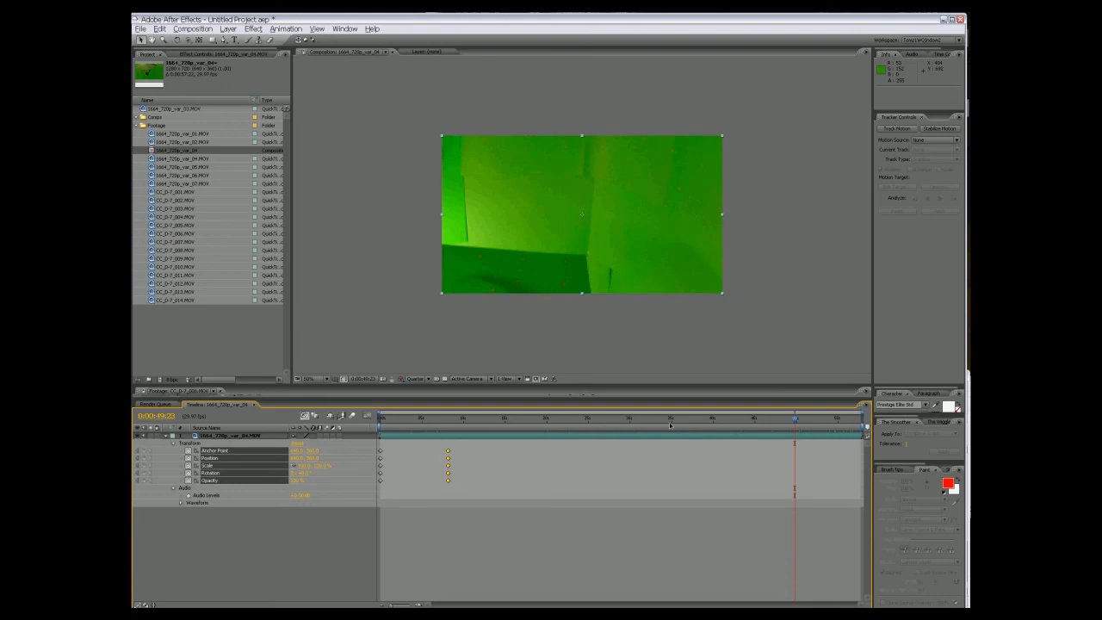
{"action": "mouse_move", "coordinate": [669, 423]}
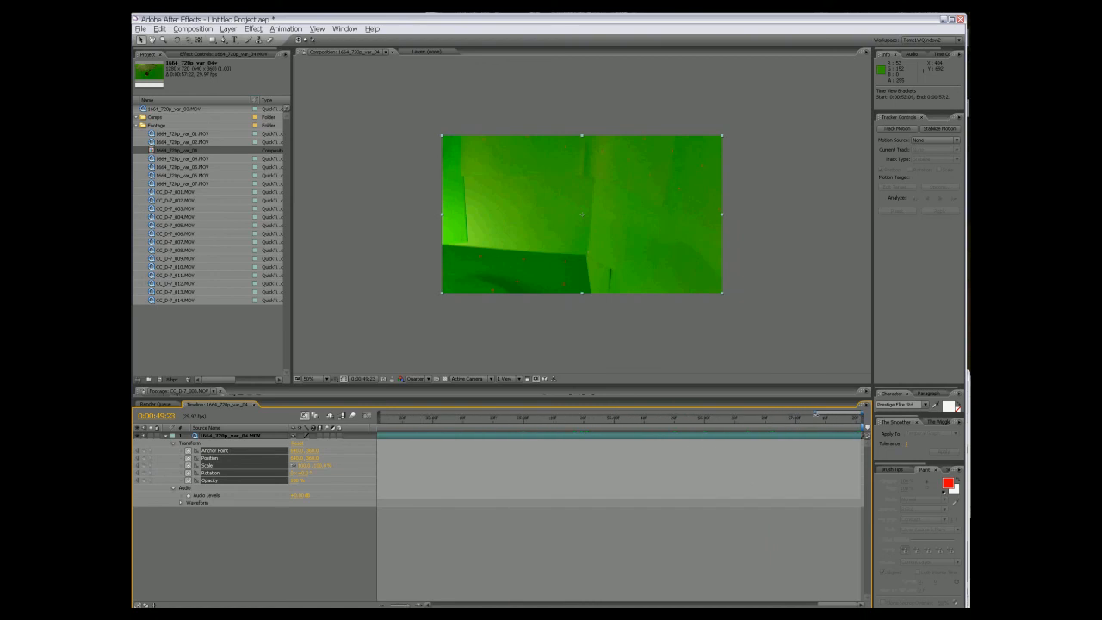
{"action": "left_click", "coordinate": [708, 418]}
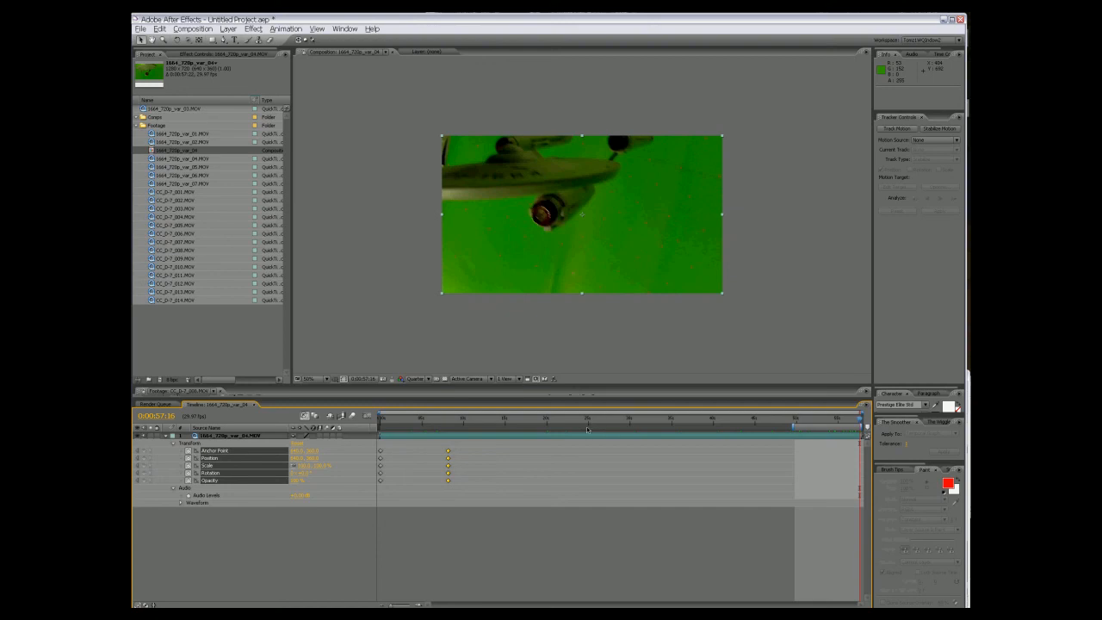
{"action": "mouse_move", "coordinate": [588, 431]}
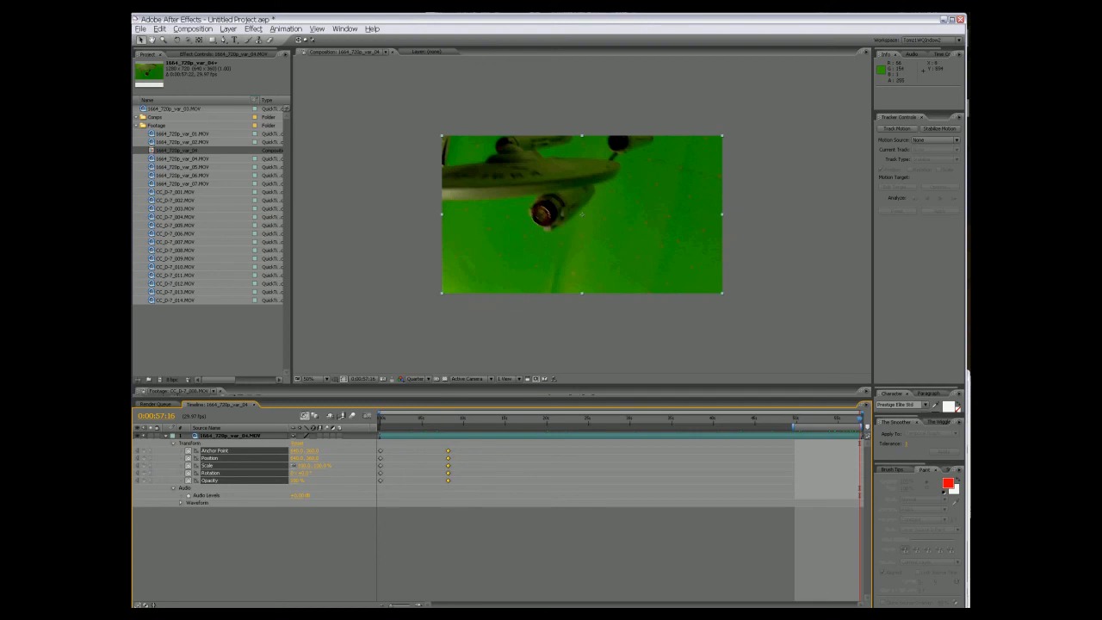
Use the Composition menu to trim the comp to the work area from 0:00:49:23 to the end.
{"action": "left_click", "coordinate": [192, 29]}
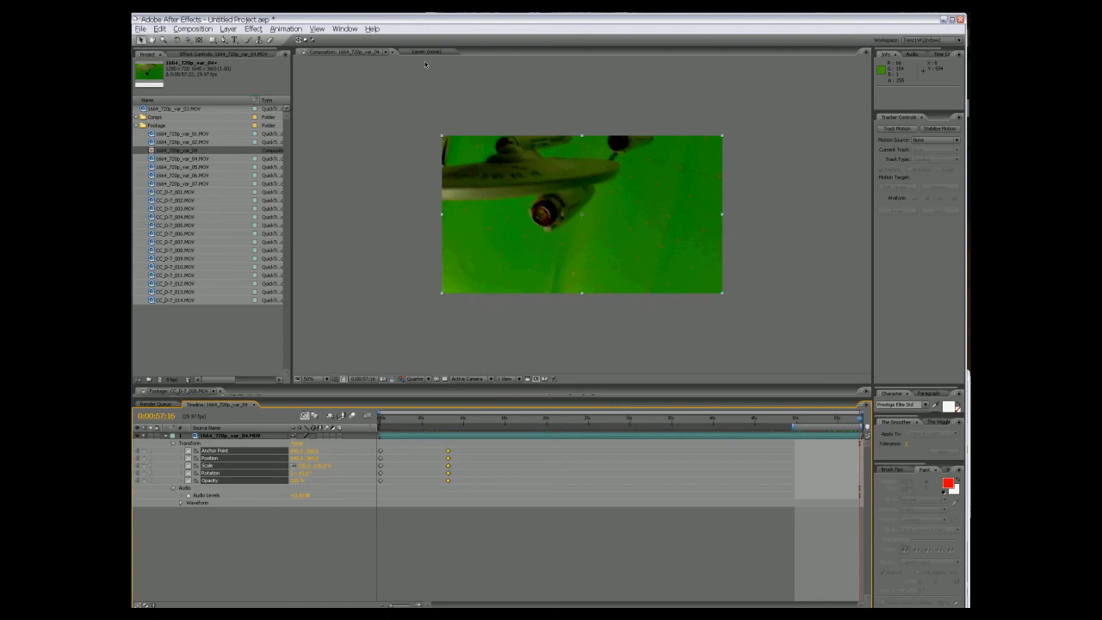
{"action": "mouse_move", "coordinate": [427, 108]}
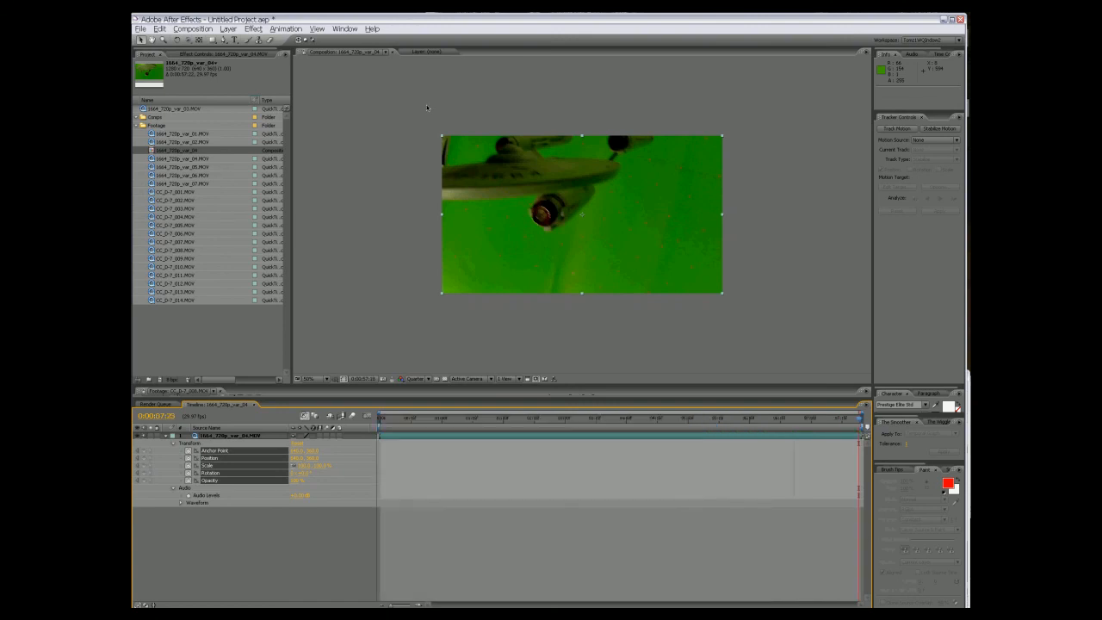
Preview the eight-second trimmed clip, jumping along the time ruler to about three seconds.
{"action": "left_click", "coordinate": [192, 29]}
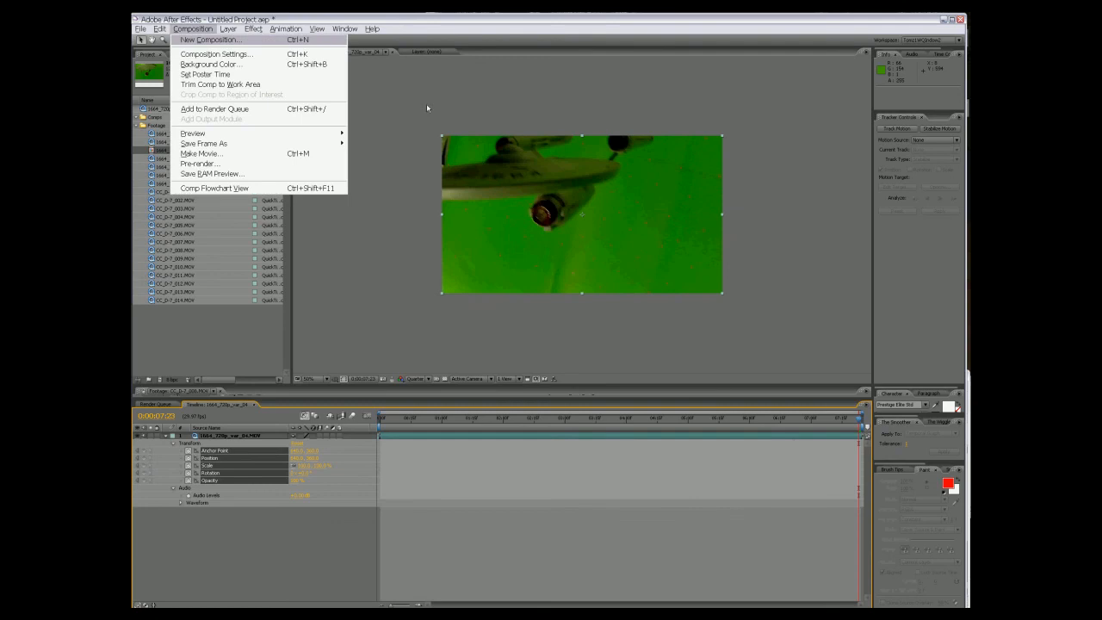
{"action": "mouse_move", "coordinate": [241, 85]}
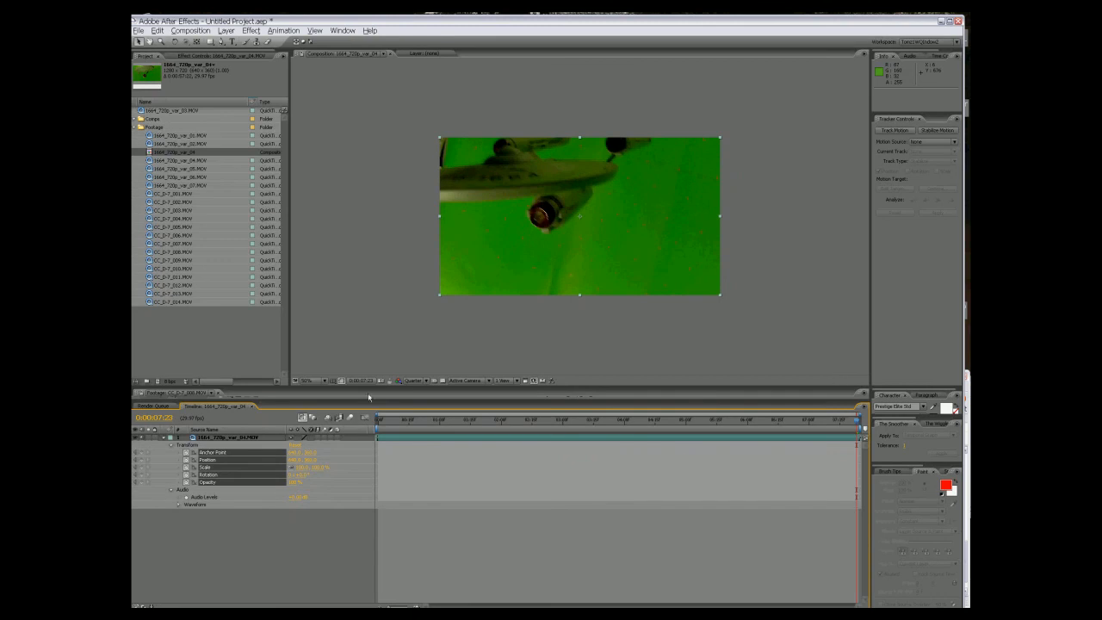
{"action": "left_click", "coordinate": [419, 420]}
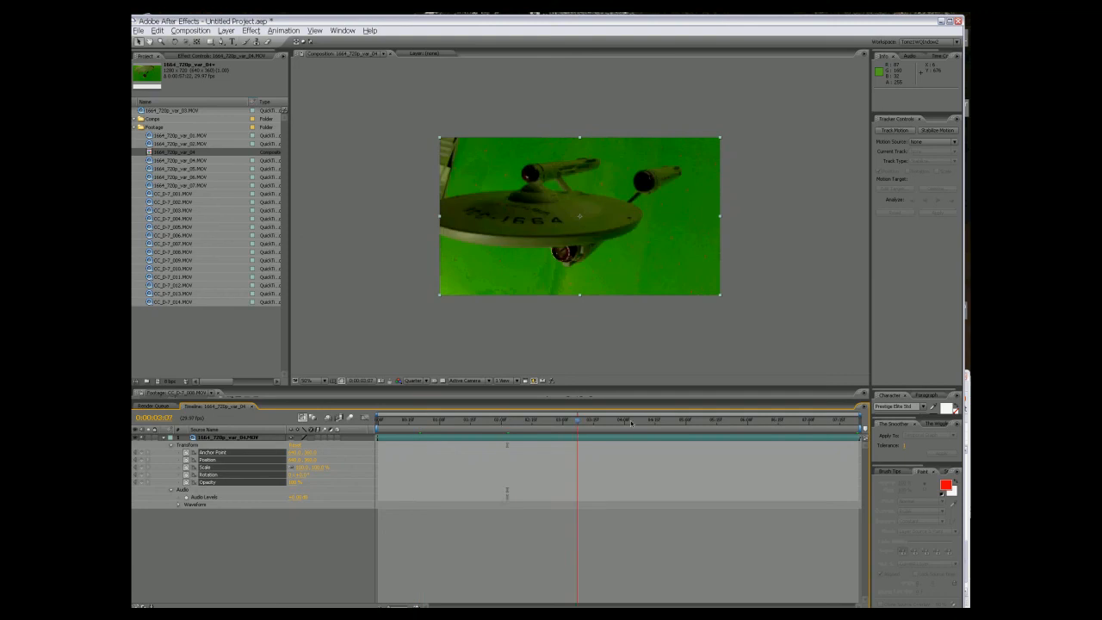
{"action": "left_click", "coordinate": [633, 420]}
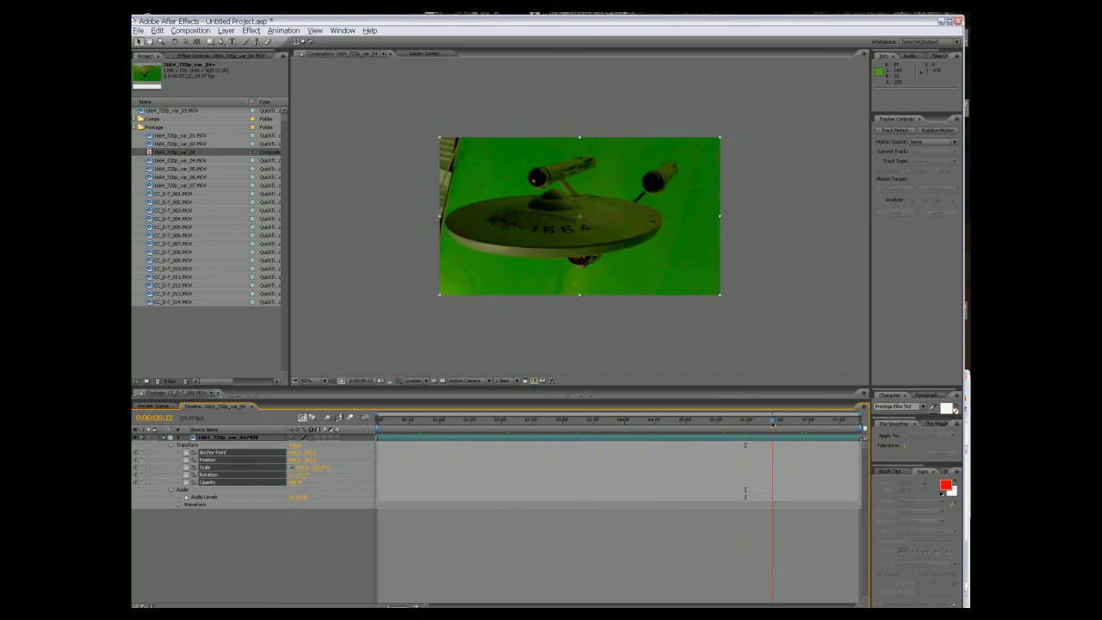
{"action": "left_click", "coordinate": [827, 420]}
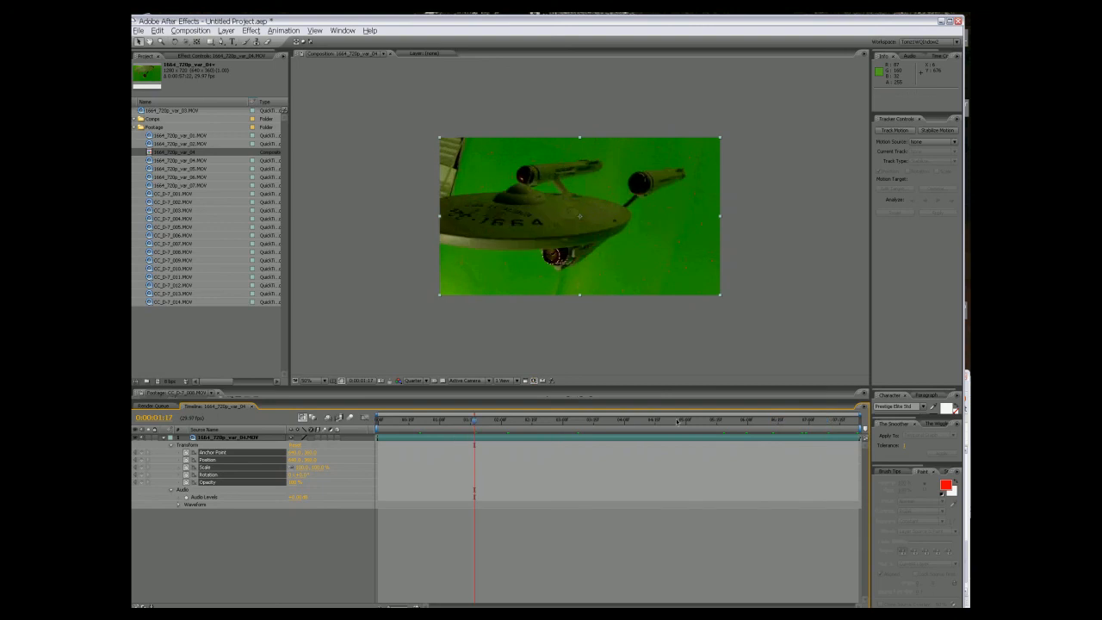
{"action": "left_click", "coordinate": [620, 420]}
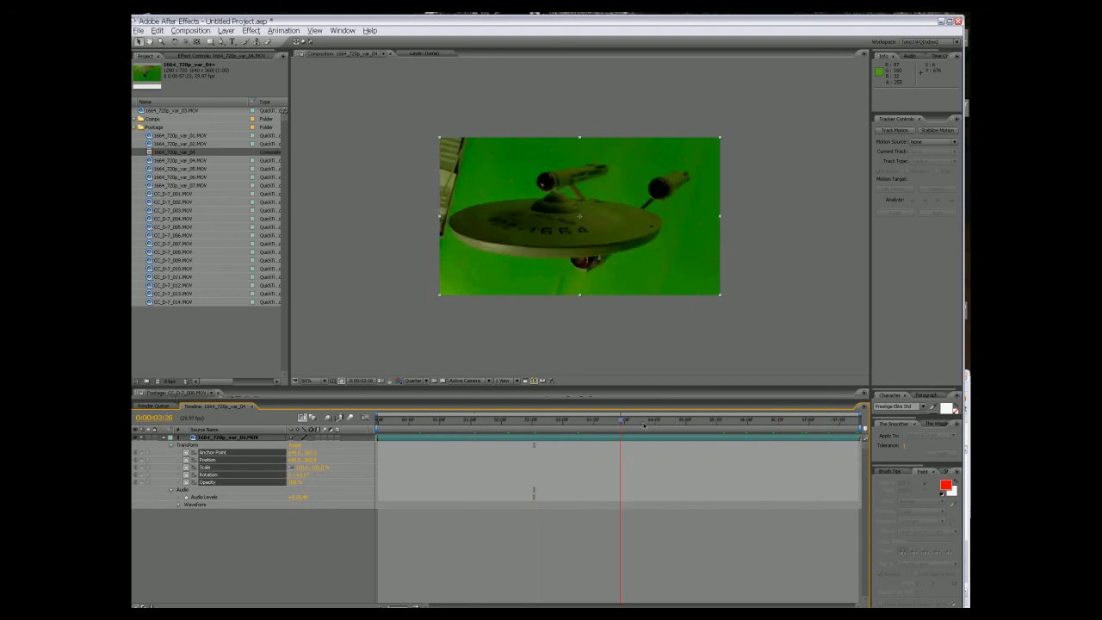